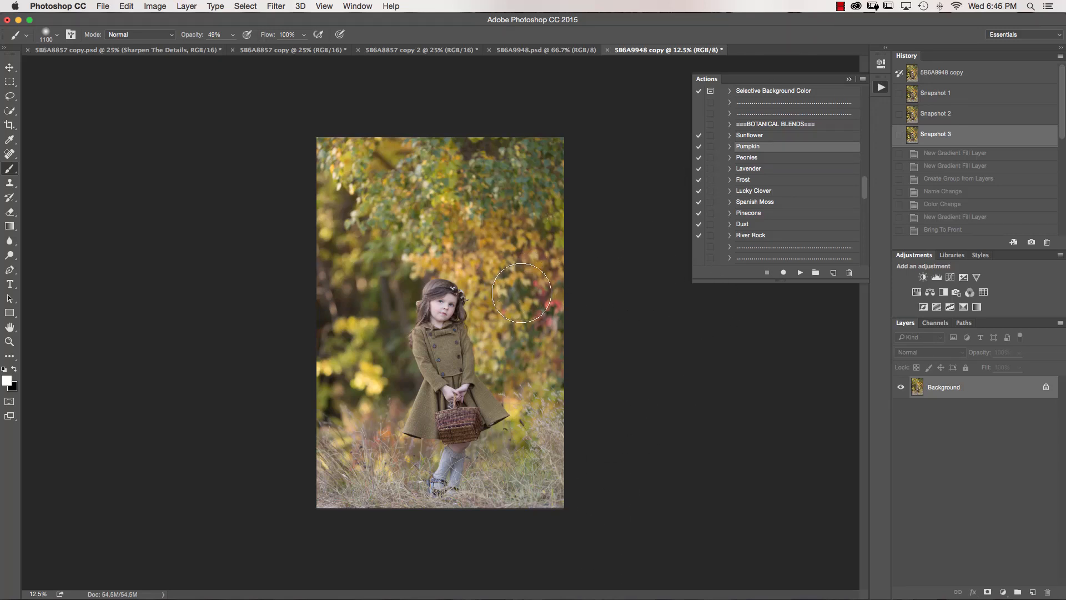
{"action": "mouse_move", "coordinate": [532, 304]}
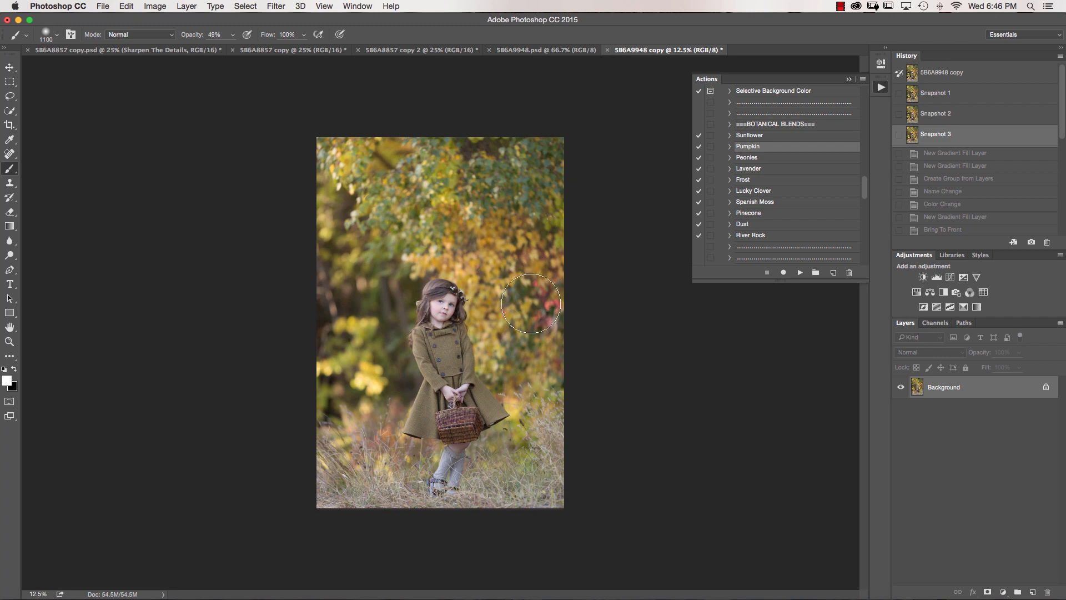
{"action": "mouse_move", "coordinate": [534, 307]}
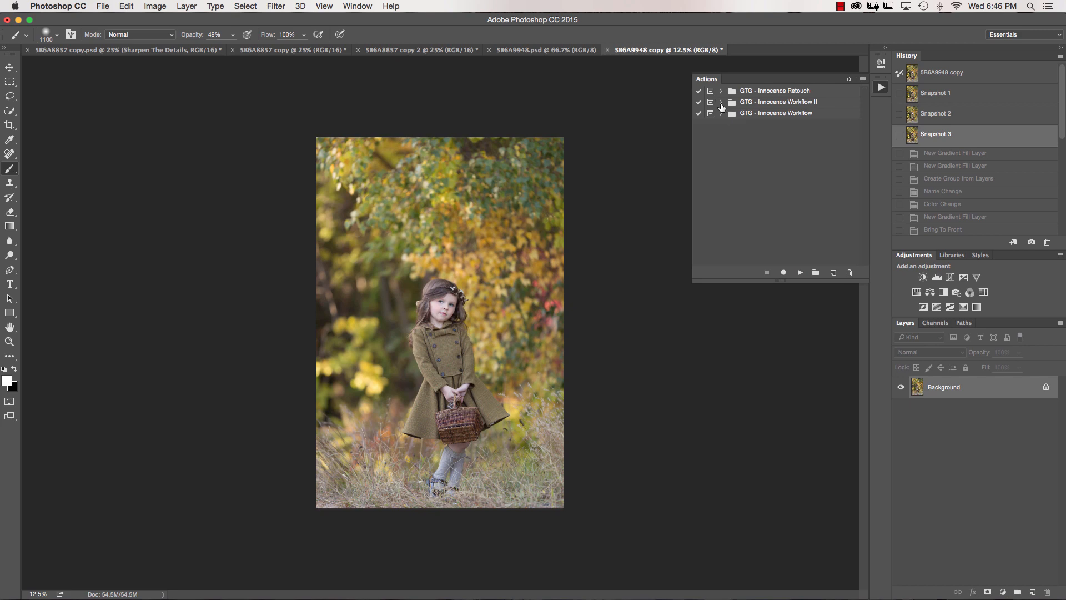
Expand the GTG - Innocence Workflow II action set in the Actions panel
{"action": "left_click", "coordinate": [721, 101]}
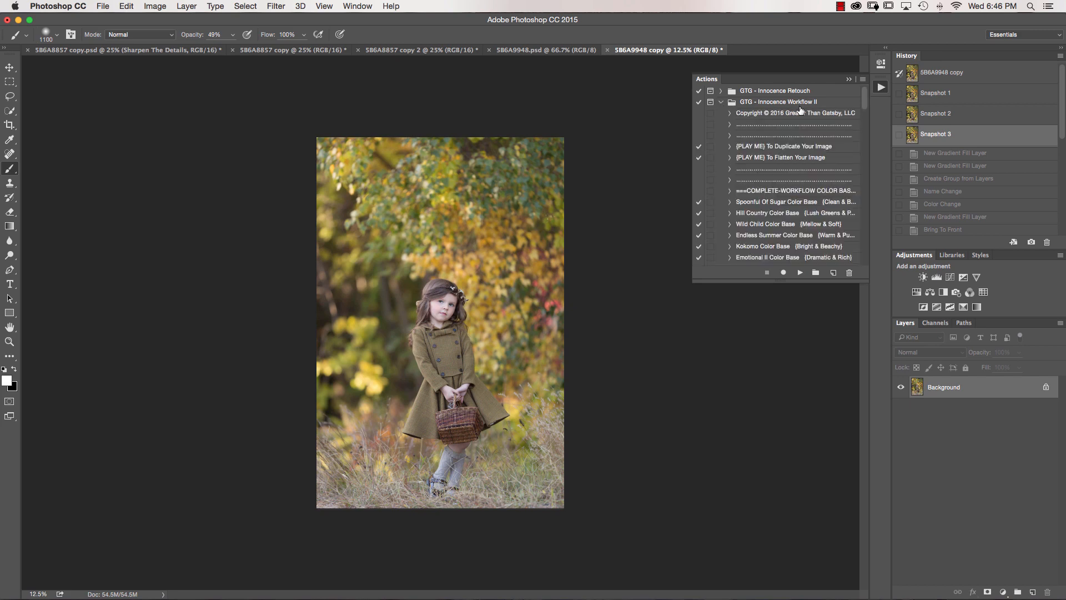
{"action": "mouse_move", "coordinate": [878, 116]}
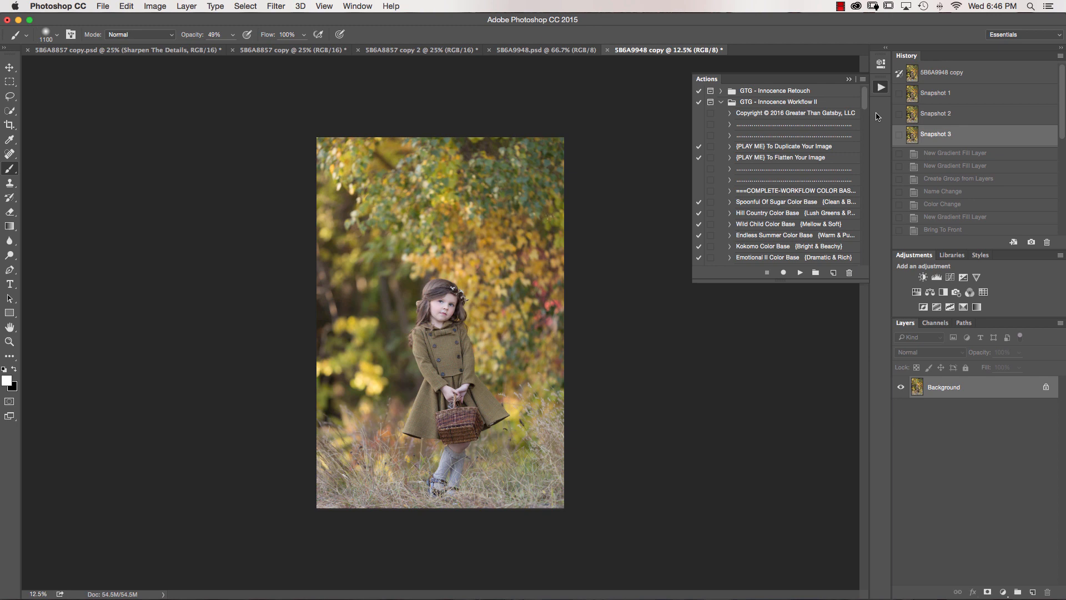
{"action": "mouse_move", "coordinate": [381, 309]}
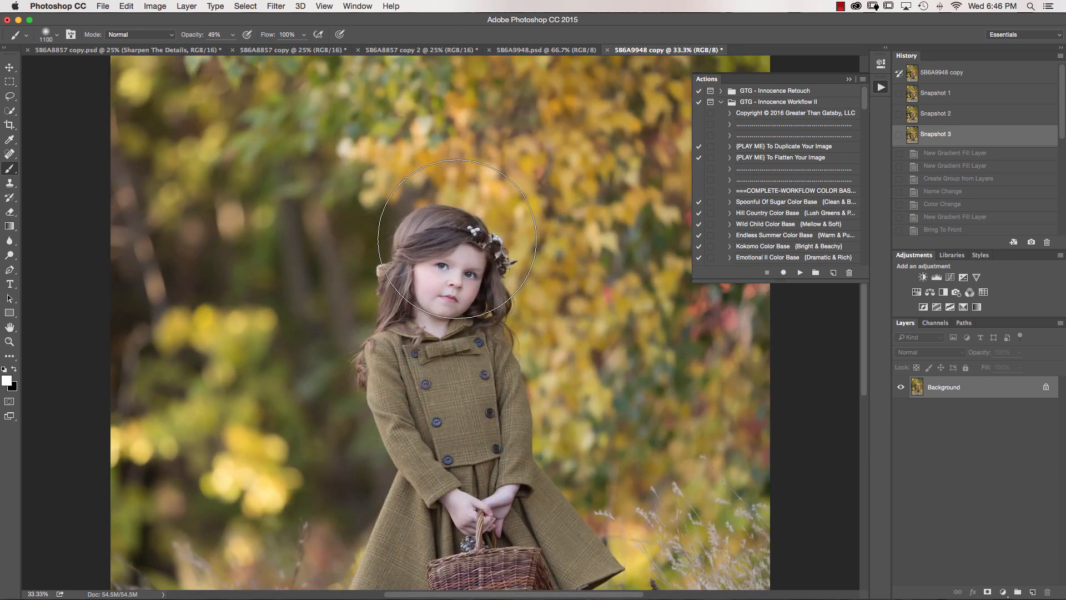
Select the Hill Country Color Base action in the Actions panel
{"action": "left_click", "coordinate": [966, 72]}
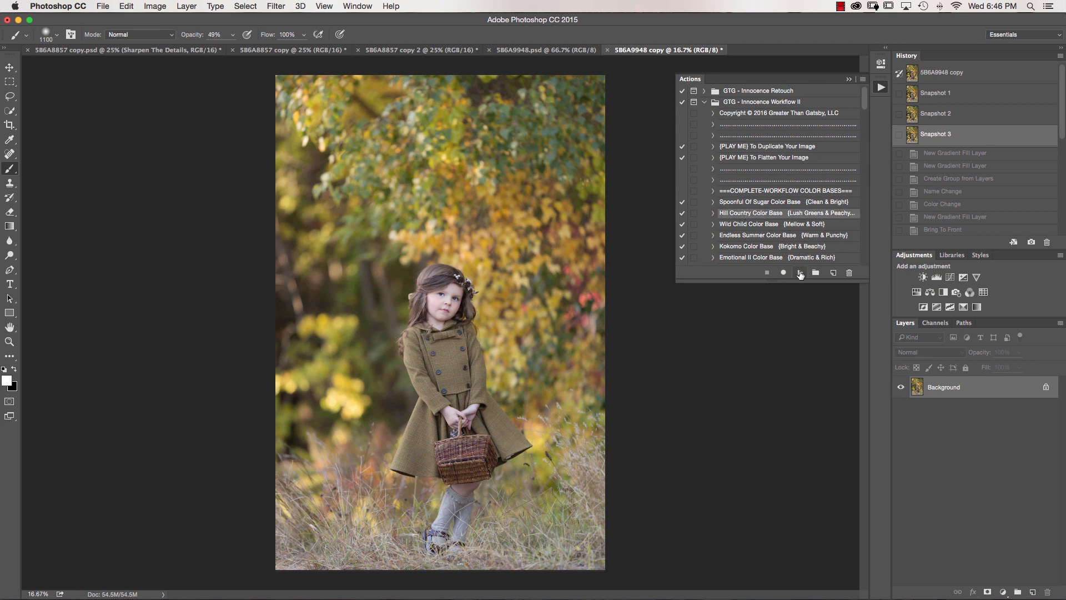
{"action": "mouse_move", "coordinate": [801, 272]}
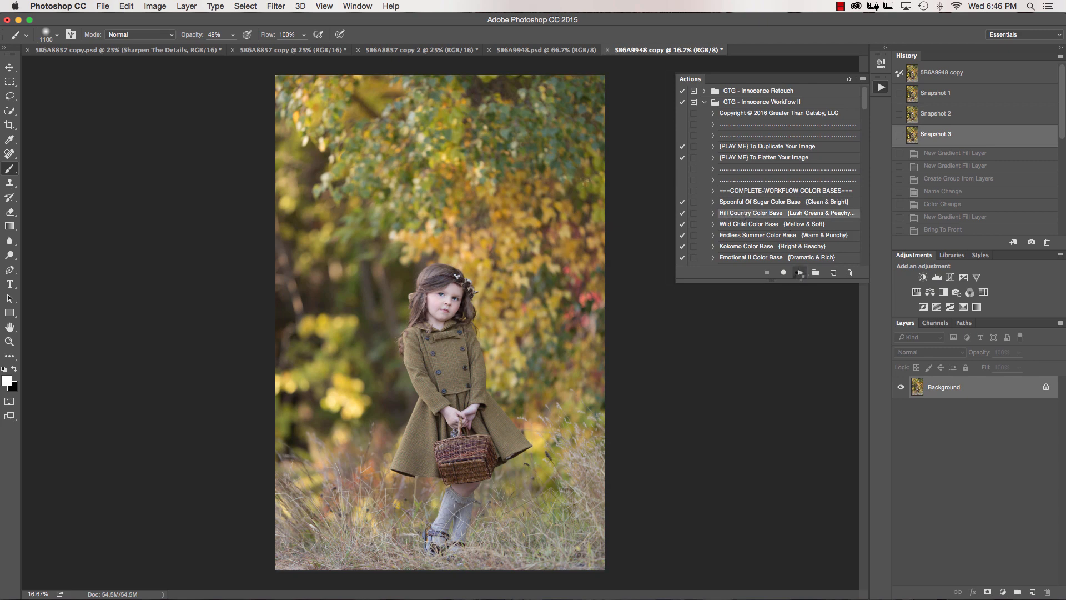
Run Hill Country Color Base, adding its masked warming group above the background
{"action": "left_click", "coordinate": [799, 272]}
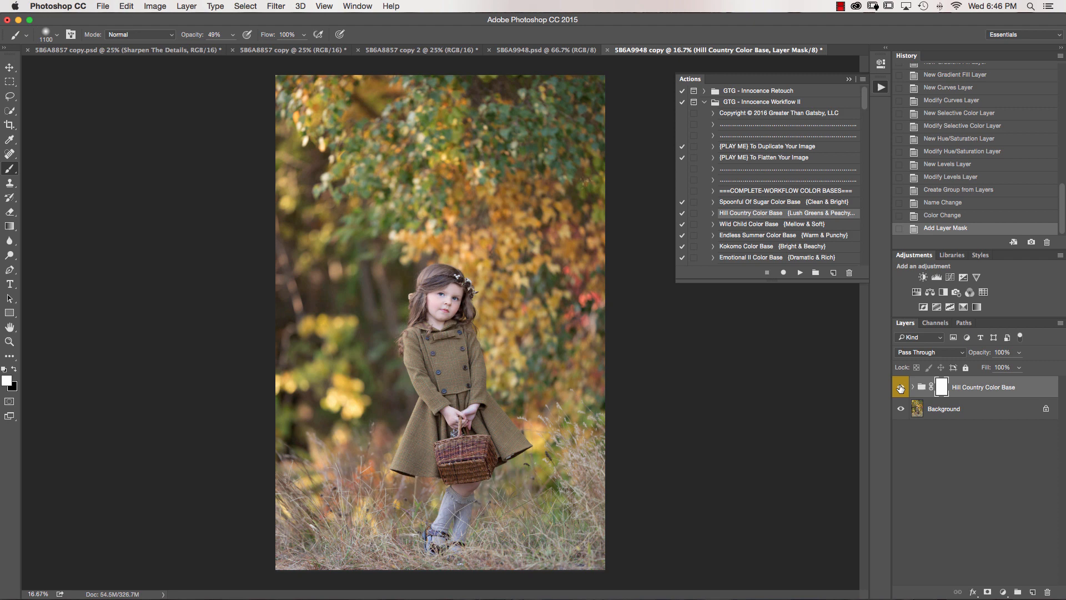
{"action": "left_click", "coordinate": [901, 387]}
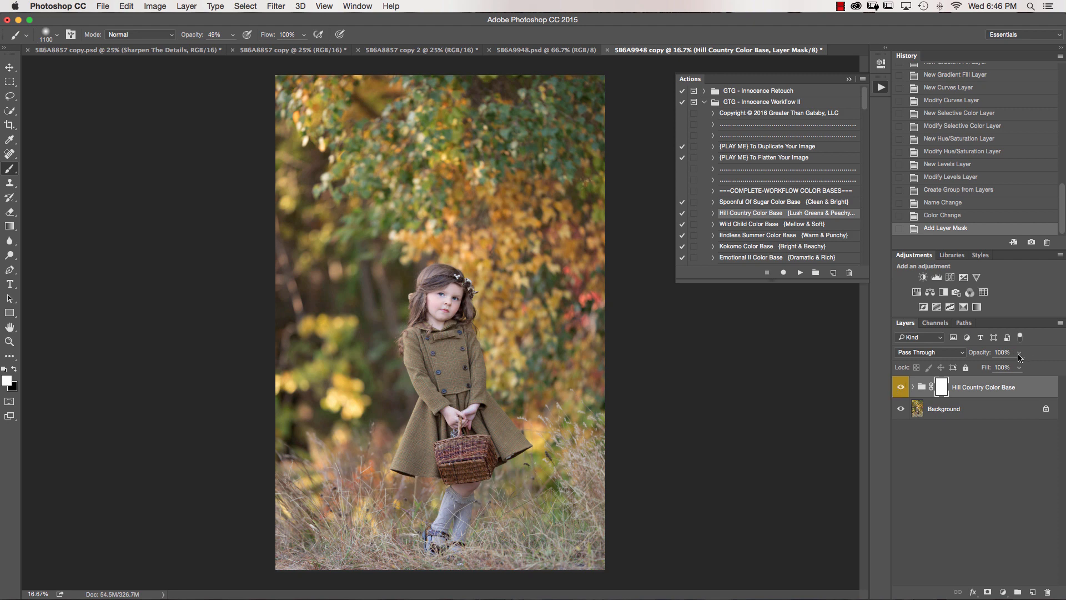
{"action": "mouse_move", "coordinate": [1020, 351]}
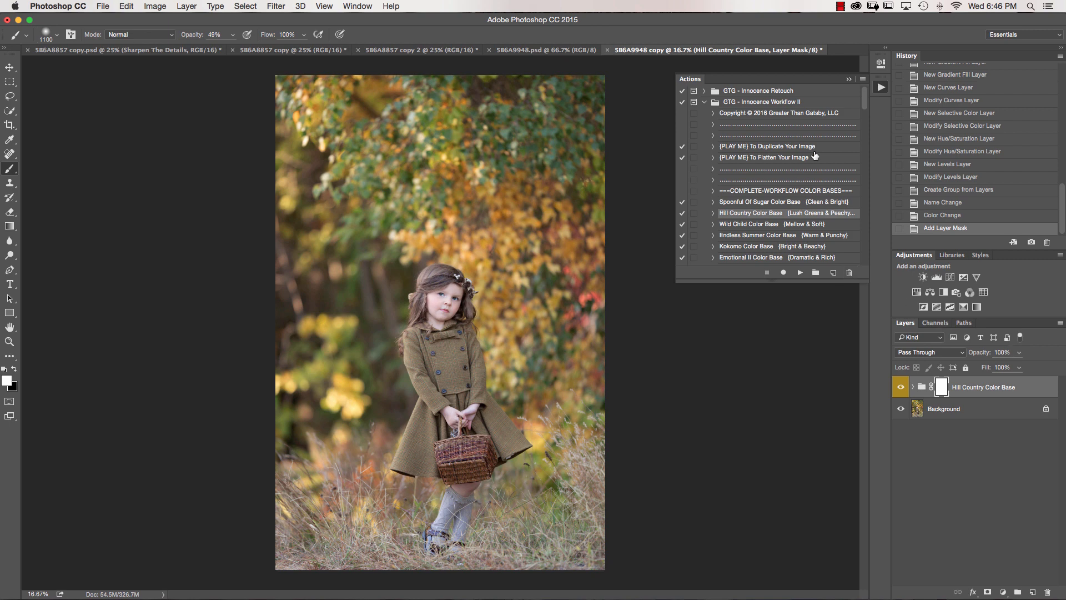
{"action": "scroll", "scroll_direction": "down", "scroll_amount": 3}
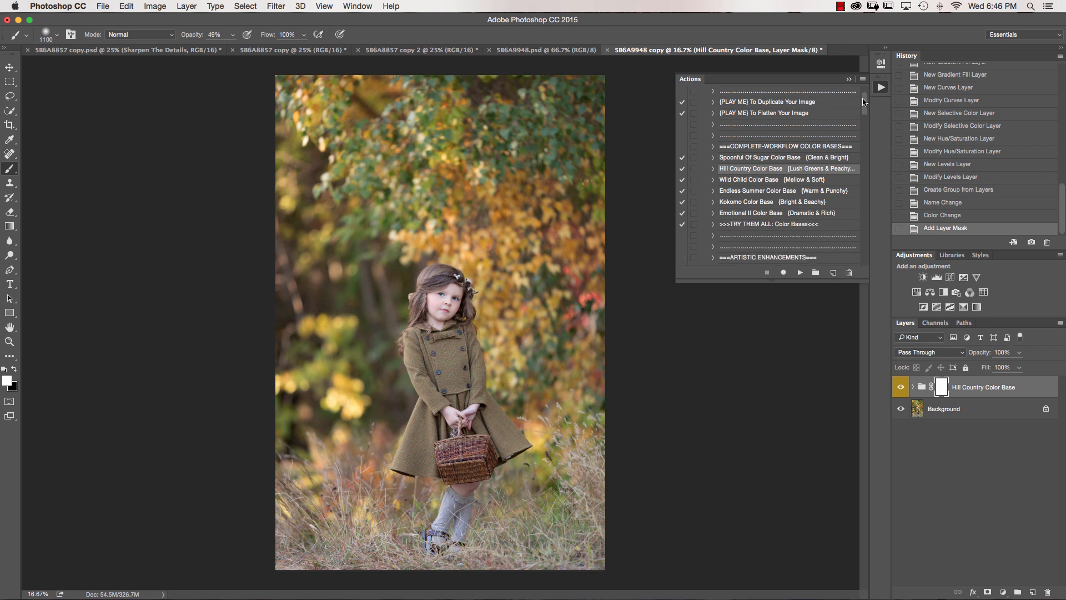
{"action": "scroll", "scroll_direction": "down", "scroll_amount": 3}
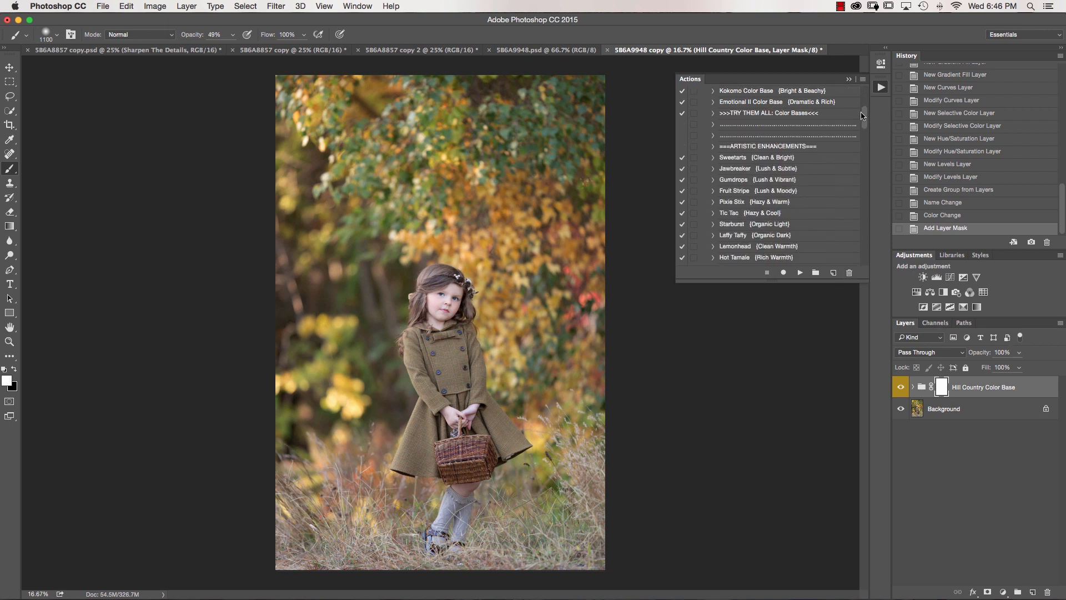
Run the Lemonhead action and lower the Lemonhead group's opacity to 74%
{"action": "scroll", "scroll_direction": "down", "scroll_amount": 3}
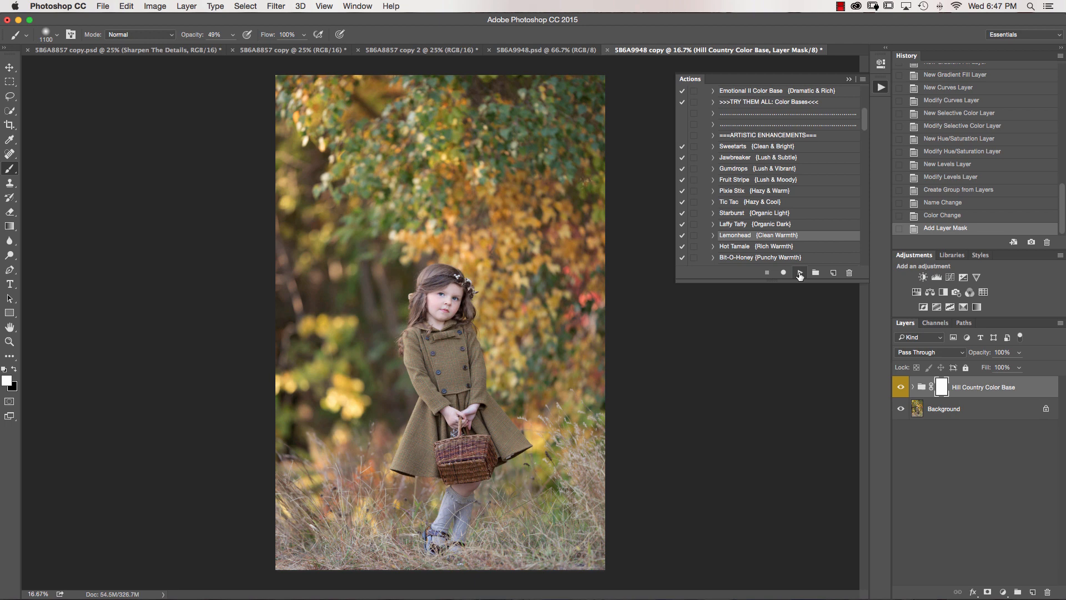
{"action": "left_click", "coordinate": [800, 272]}
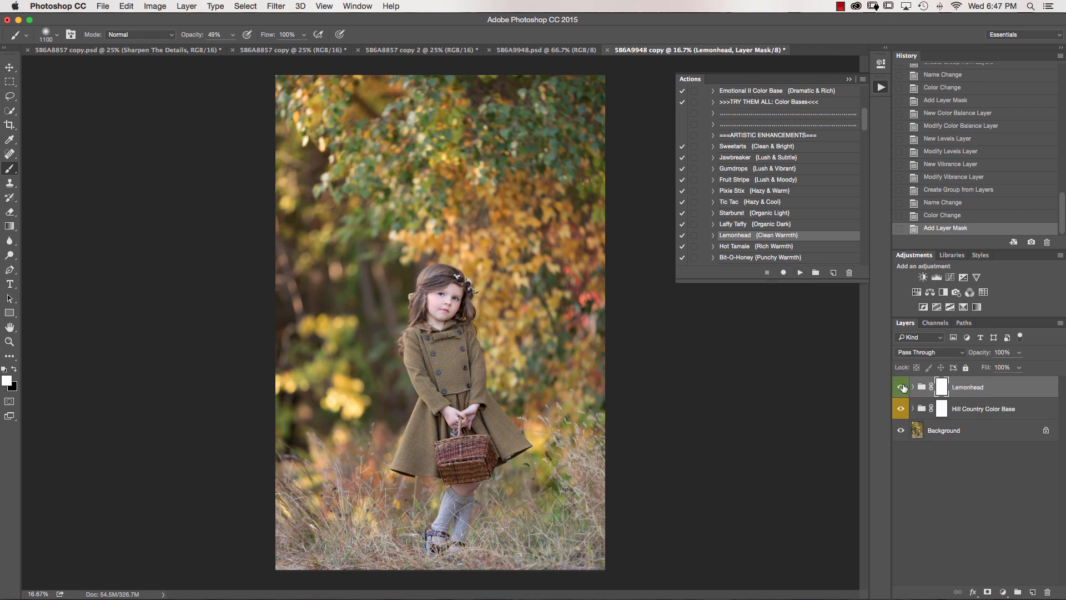
{"action": "left_click", "coordinate": [901, 387]}
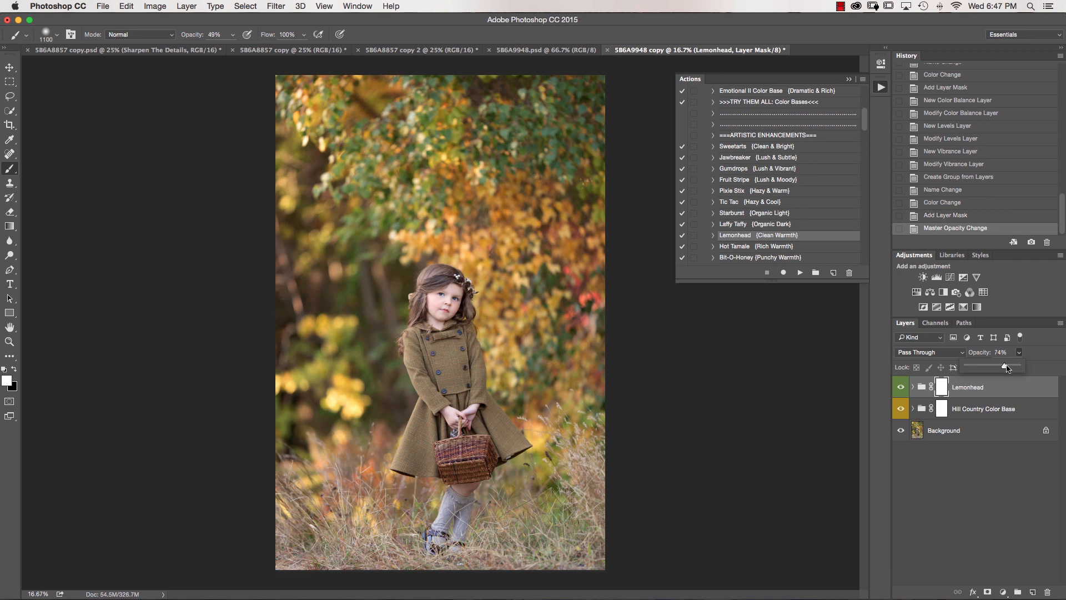
{"action": "mouse_move", "coordinate": [1006, 367]}
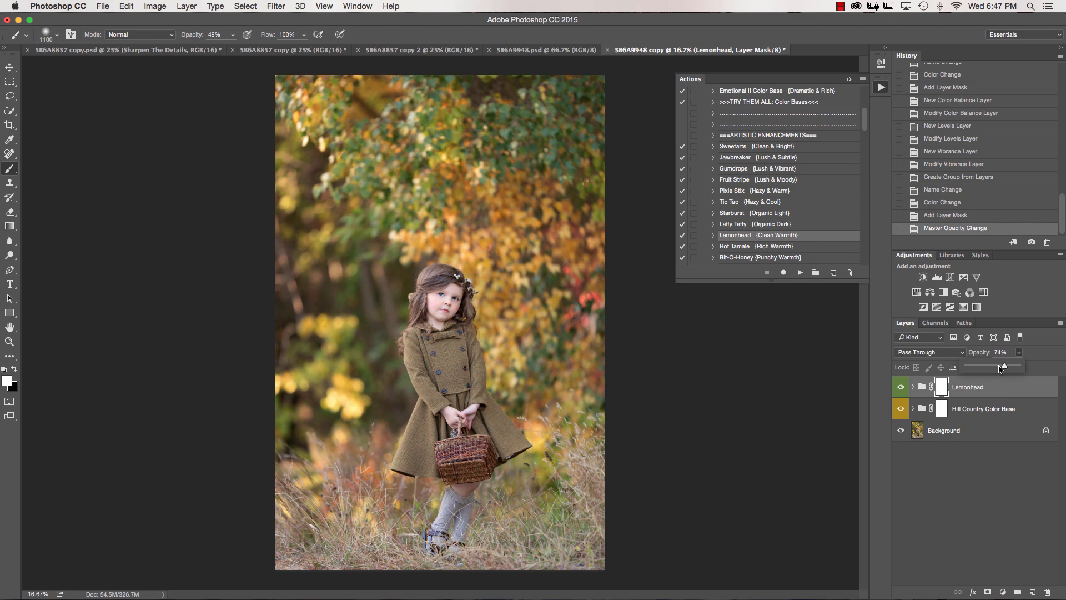
Run the Candy Corn action and reduce the Candy Corn group's opacity to 47%
{"action": "scroll", "scroll_direction": "down", "scroll_amount": 3}
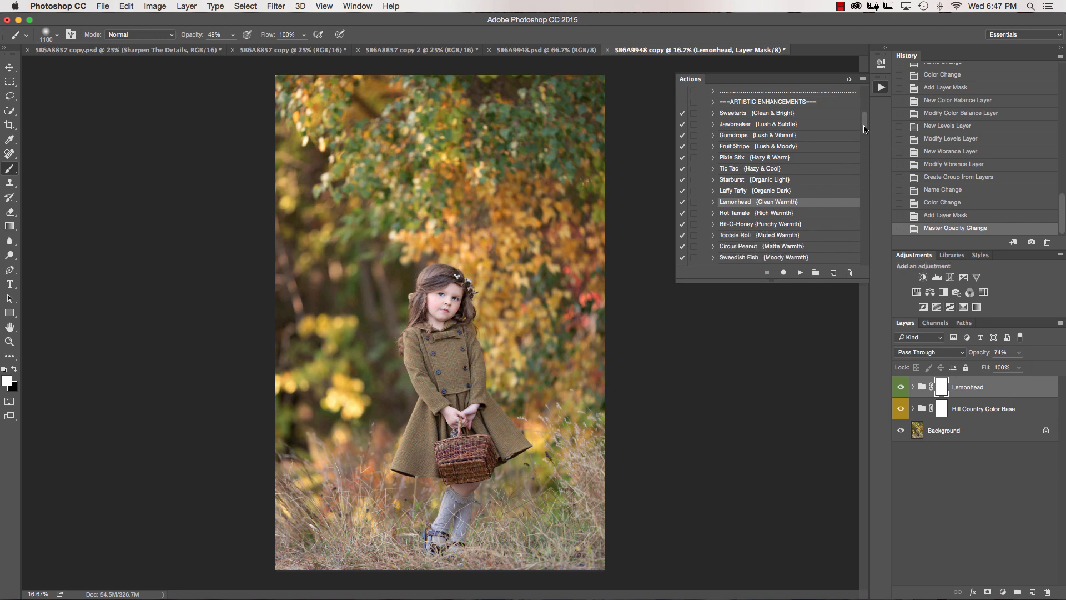
{"action": "scroll", "scroll_direction": "down", "scroll_amount": 3}
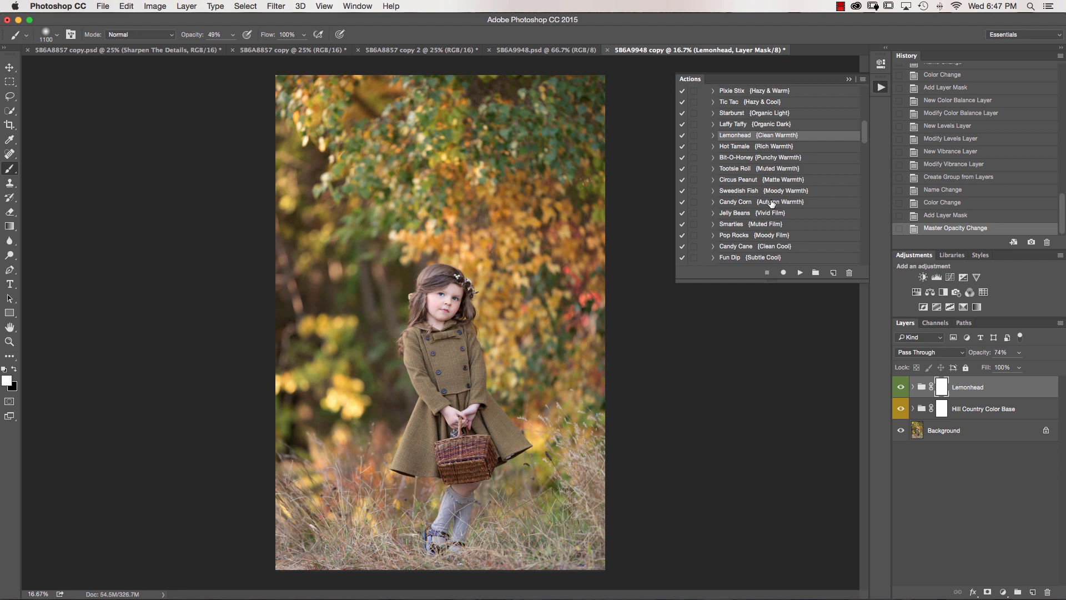
{"action": "left_click", "coordinate": [769, 202]}
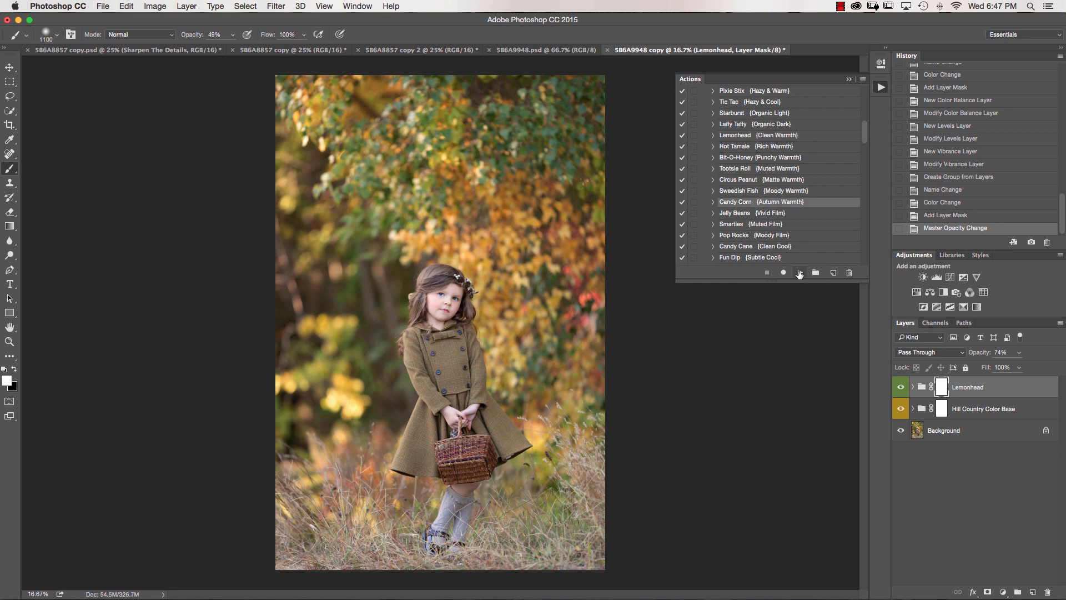
{"action": "left_click", "coordinate": [800, 272]}
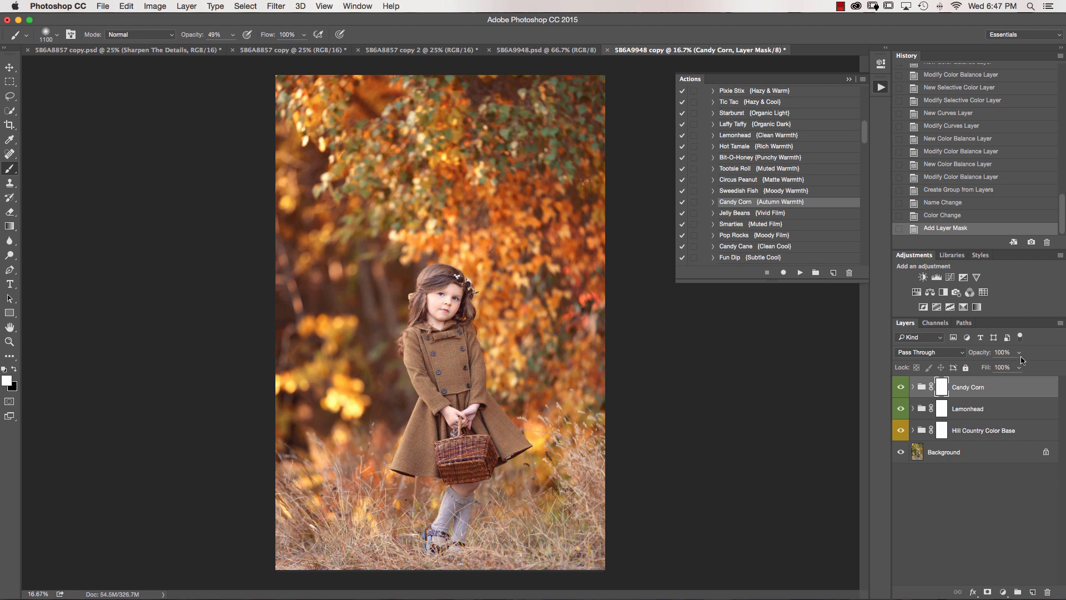
{"action": "mouse_move", "coordinate": [1022, 358]}
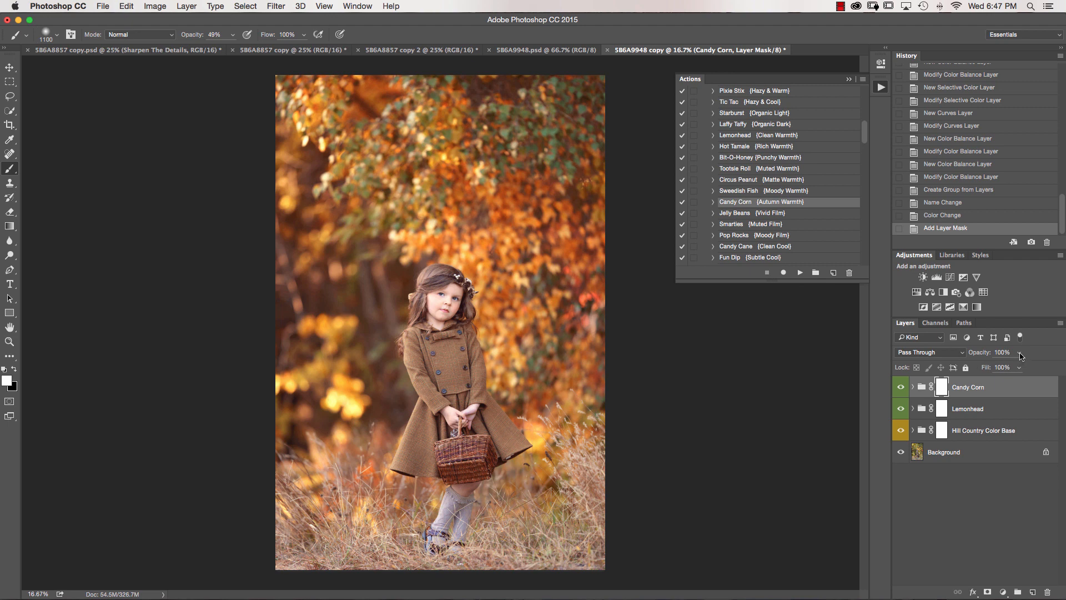
{"action": "mouse_move", "coordinate": [1018, 367]}
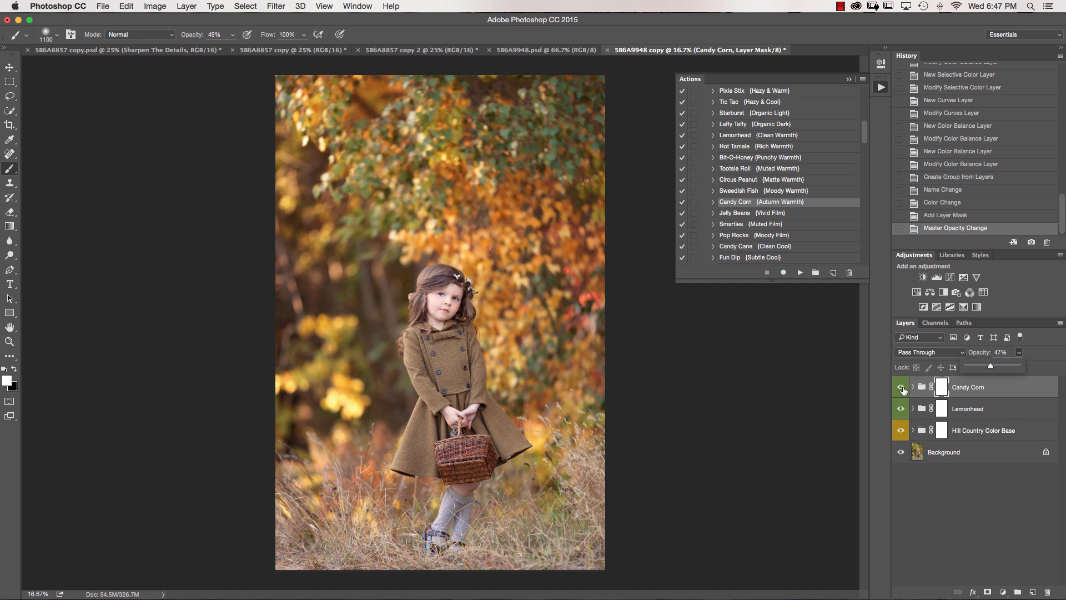
{"action": "left_click", "coordinate": [901, 388]}
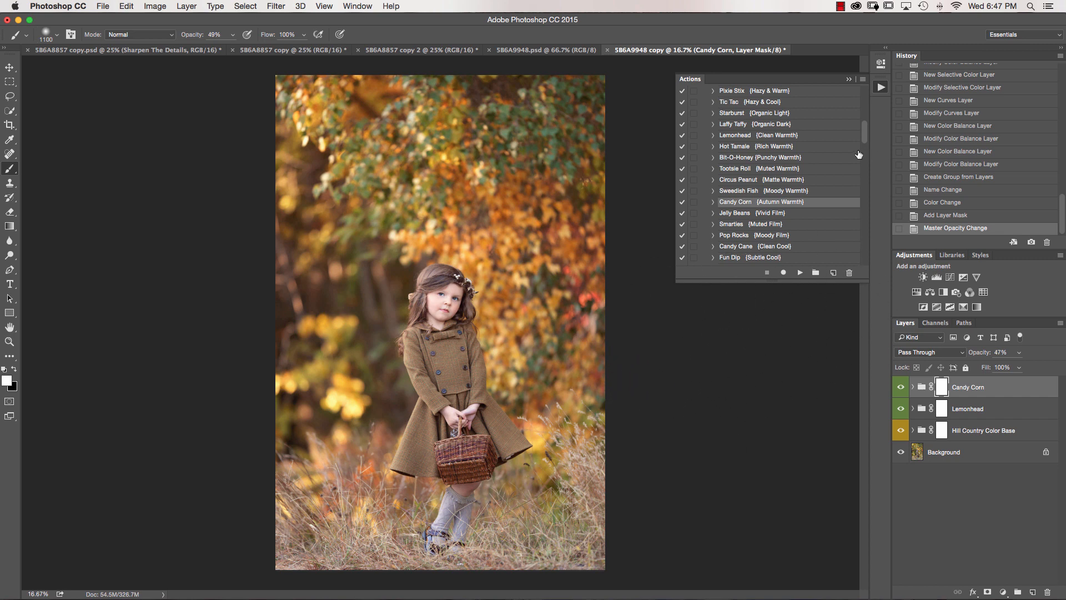
Scroll down to the Fall Background Colors action and play it above Candy Corn
{"action": "scroll", "scroll_direction": "down", "scroll_amount": 3}
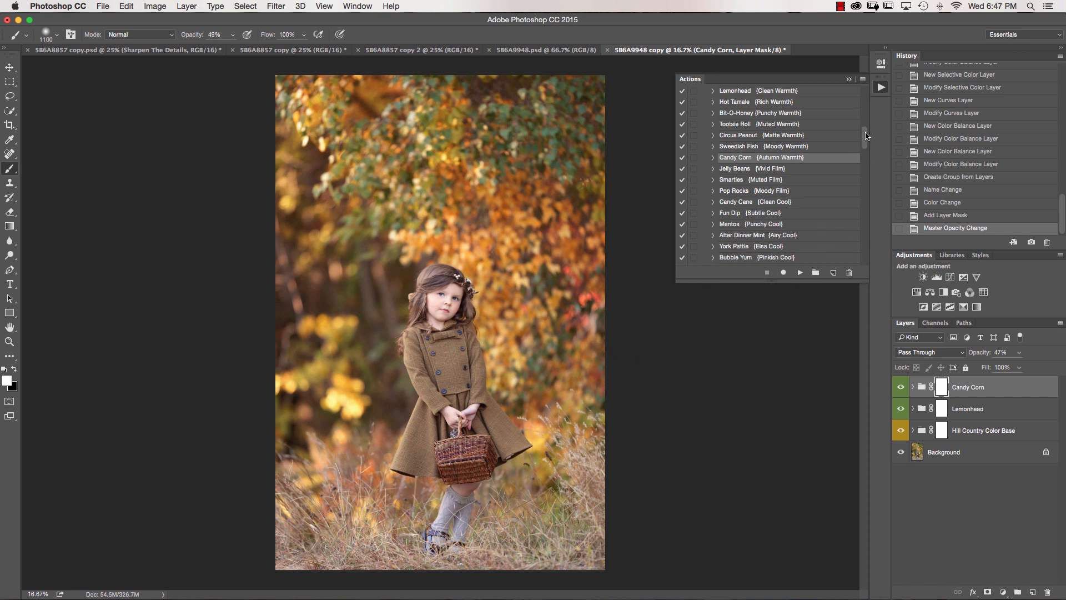
{"action": "scroll", "scroll_direction": "down", "scroll_amount": 3}
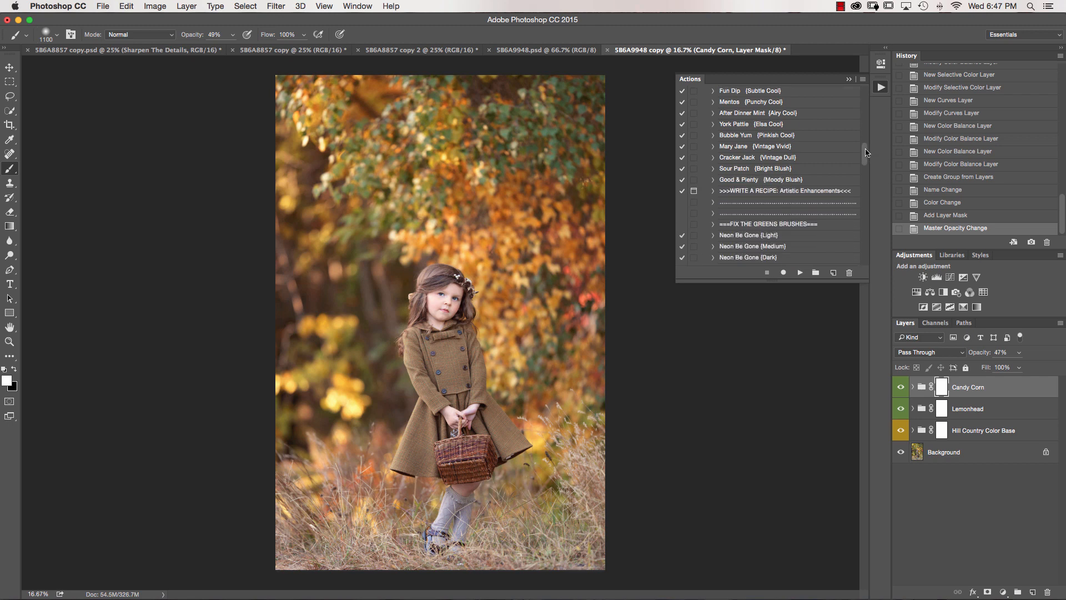
{"action": "scroll", "scroll_direction": "down", "scroll_amount": 3}
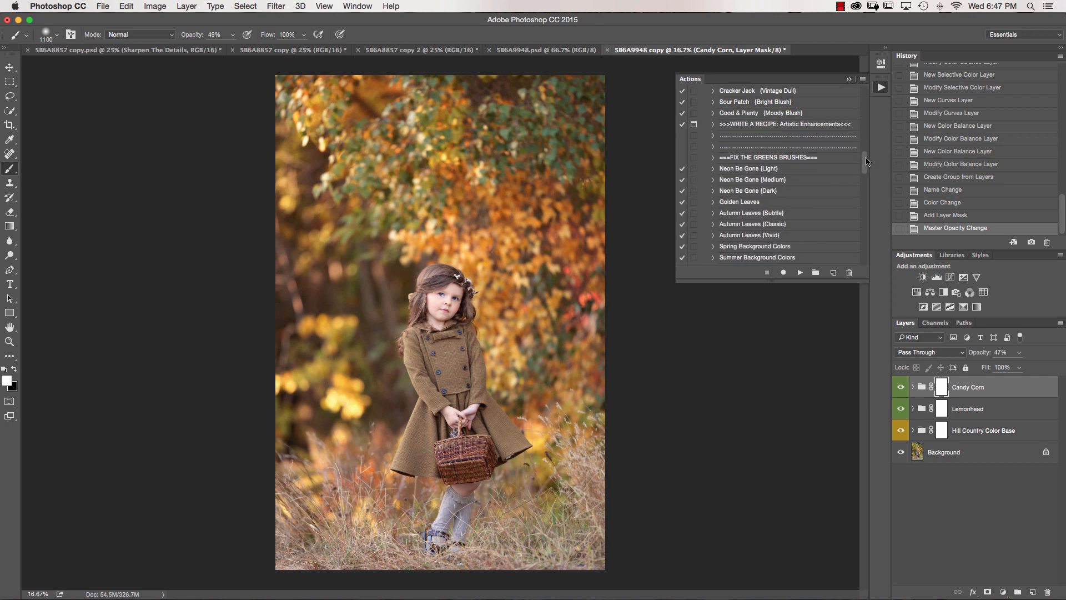
{"action": "scroll", "scroll_direction": "down", "scroll_amount": 3}
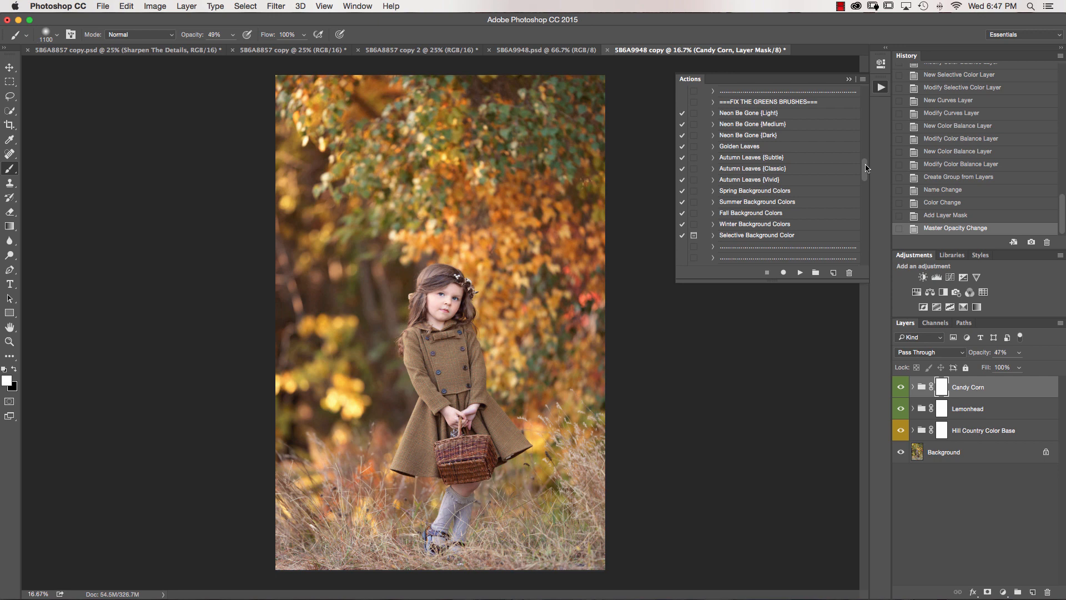
{"action": "mouse_move", "coordinate": [731, 114]}
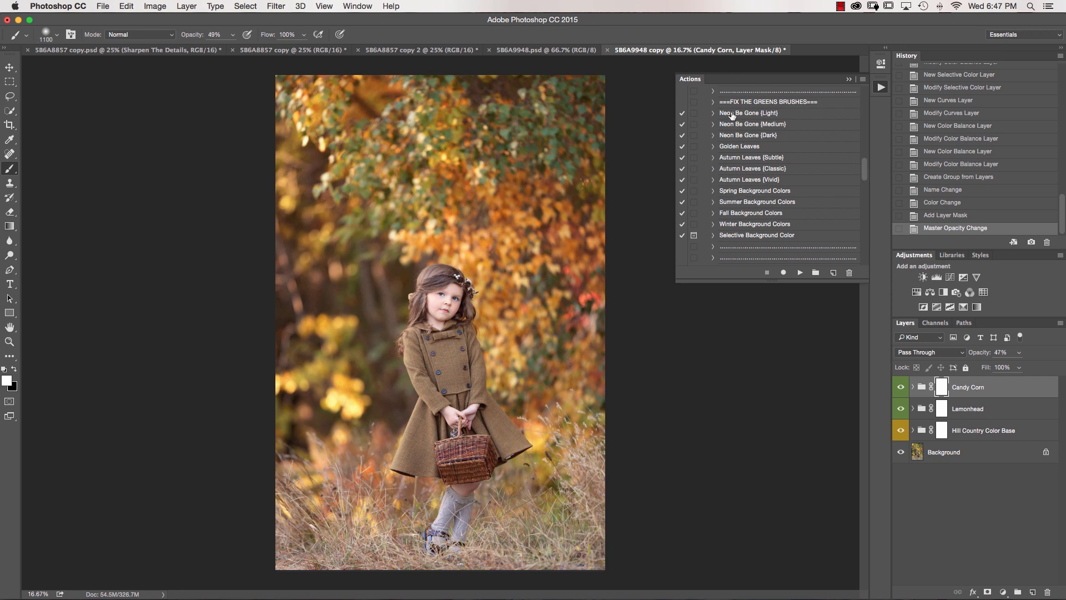
{"action": "mouse_move", "coordinate": [800, 201]}
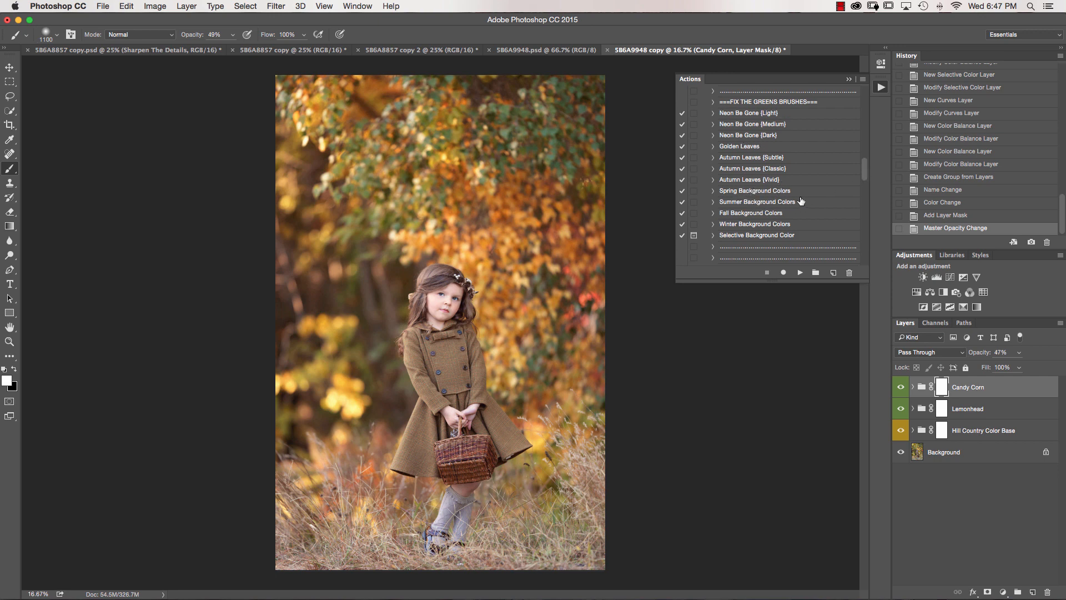
{"action": "mouse_move", "coordinate": [754, 217]}
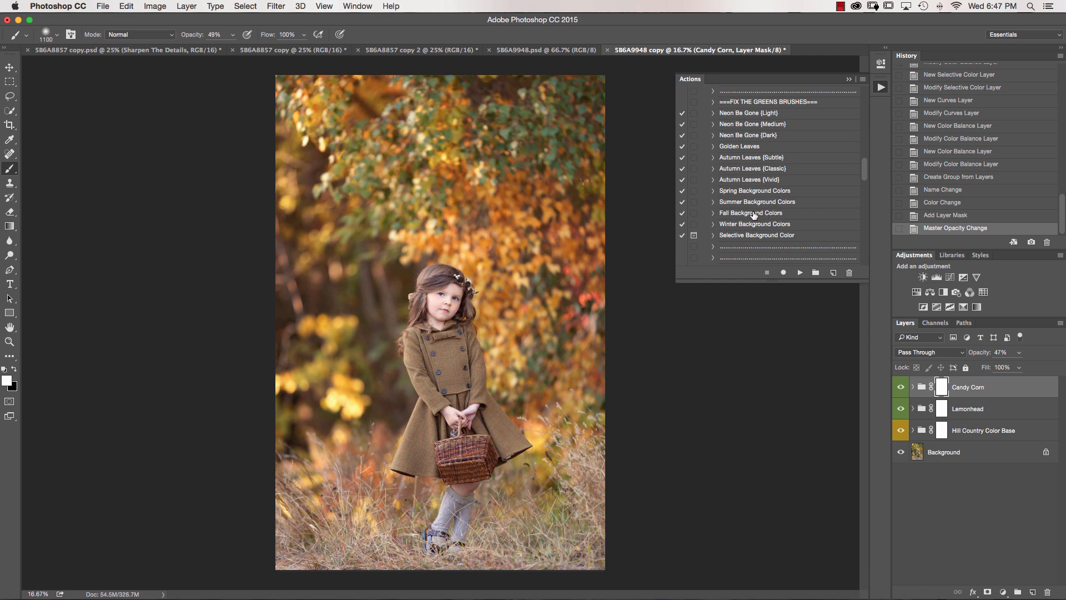
{"action": "left_click", "coordinate": [751, 212]}
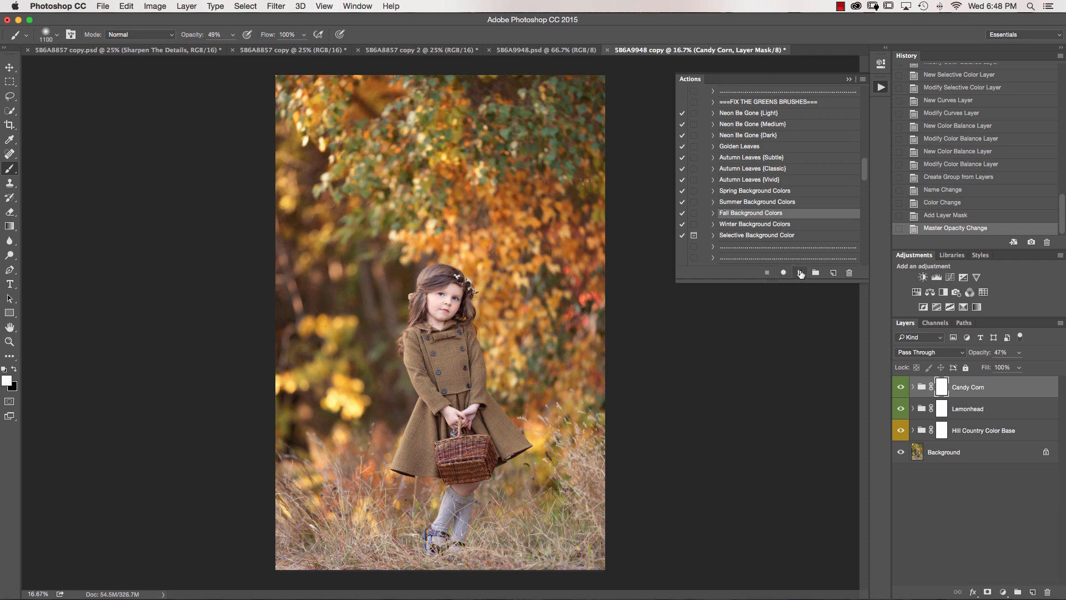
{"action": "left_click", "coordinate": [800, 272]}
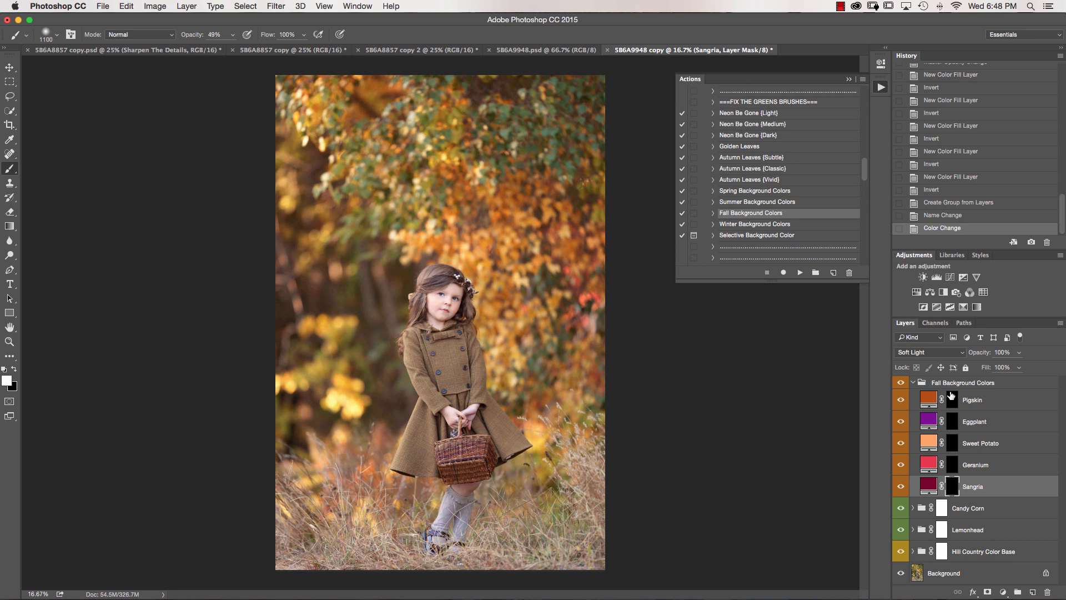
{"action": "mouse_move", "coordinate": [930, 416]}
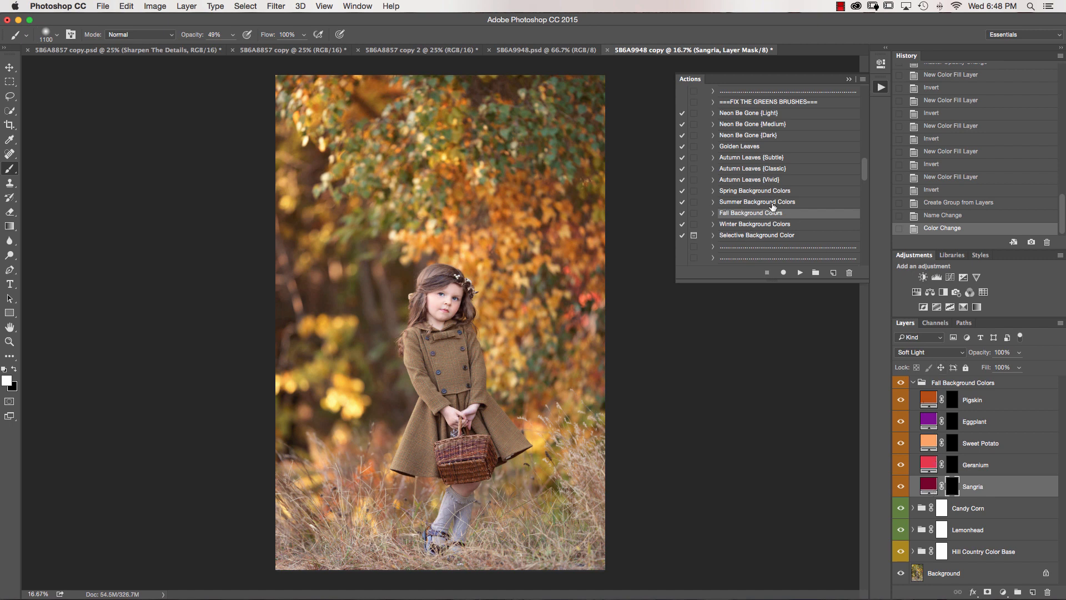
{"action": "mouse_move", "coordinate": [736, 204]}
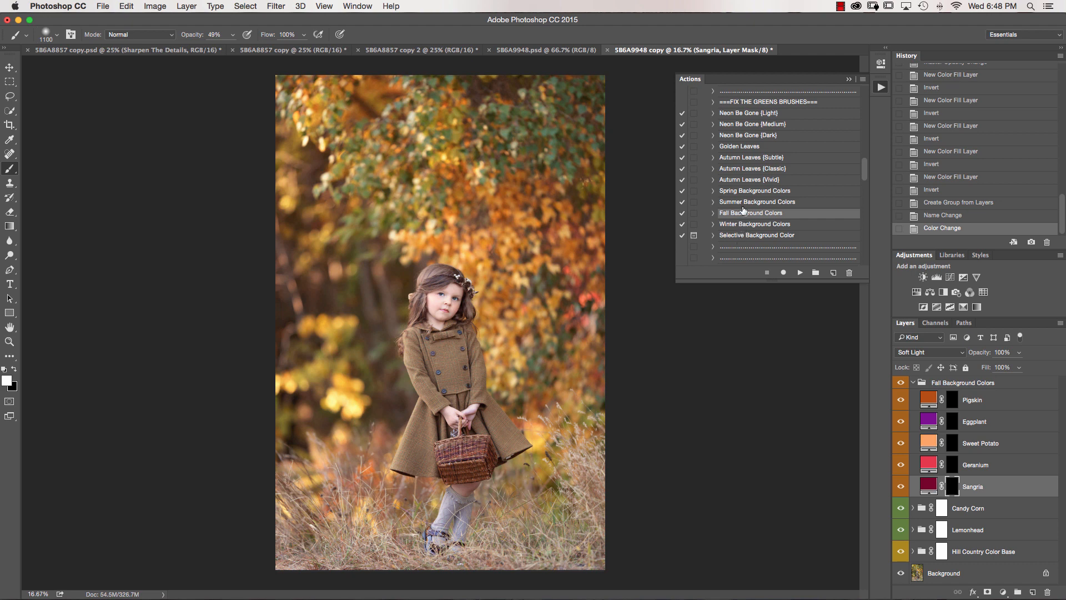
{"action": "mouse_move", "coordinate": [959, 408]}
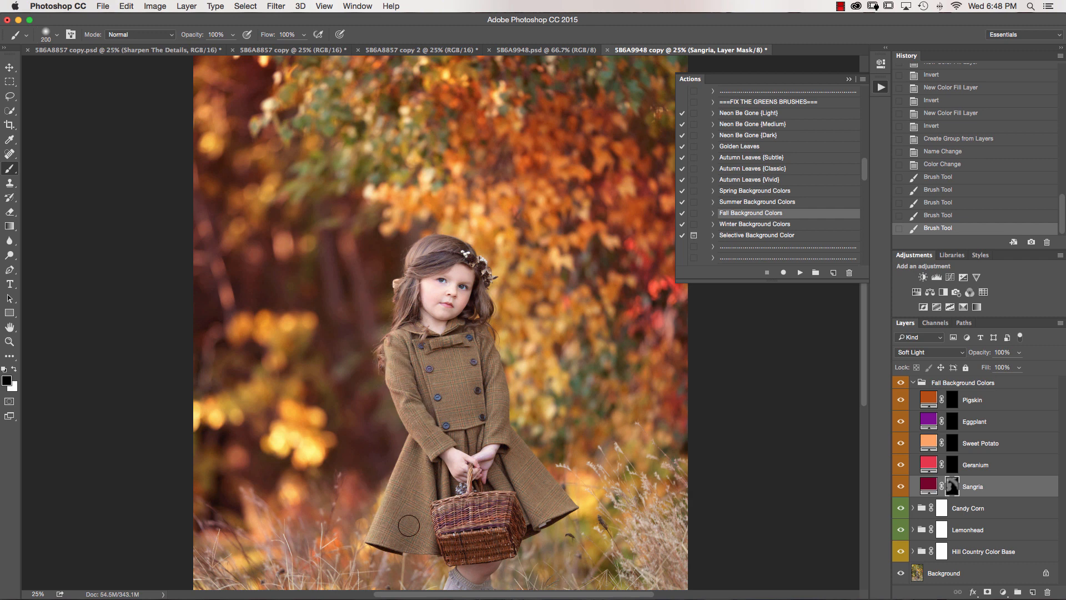
{"action": "mouse_move", "coordinate": [495, 421]}
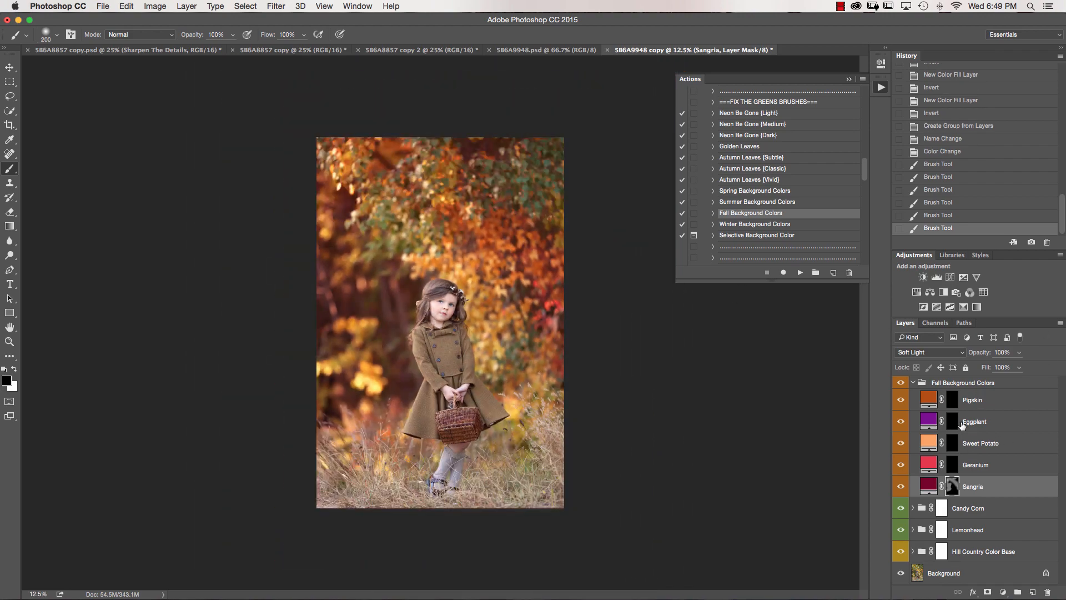
Brush Eggplant purple into the foliage at 40%, then set Sangria to 67%, Eggplant to 77%
{"action": "left_click", "coordinate": [951, 421]}
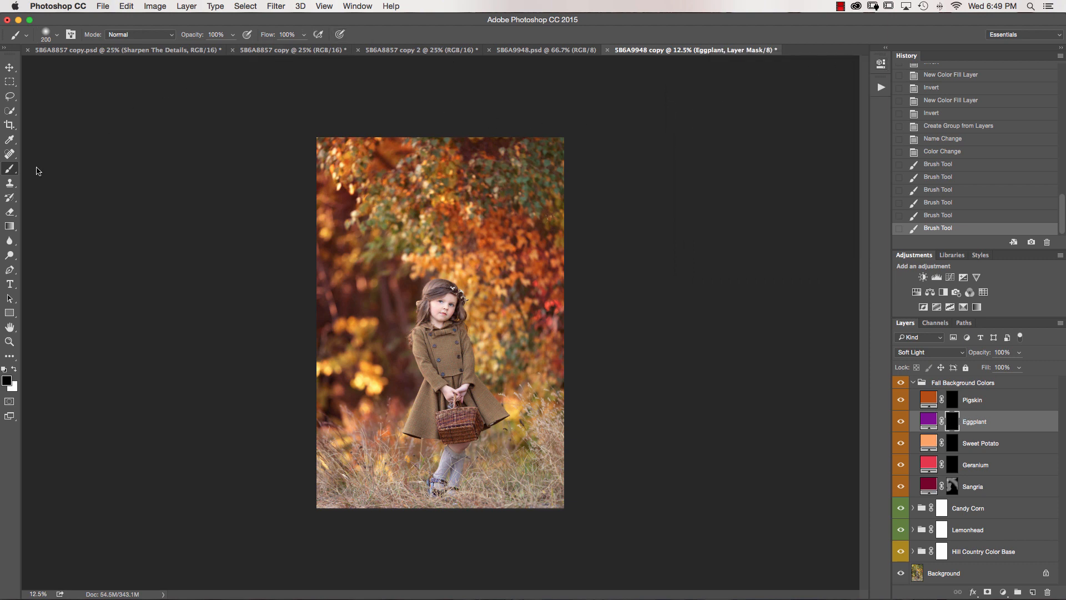
{"action": "mouse_move", "coordinate": [49, 149]}
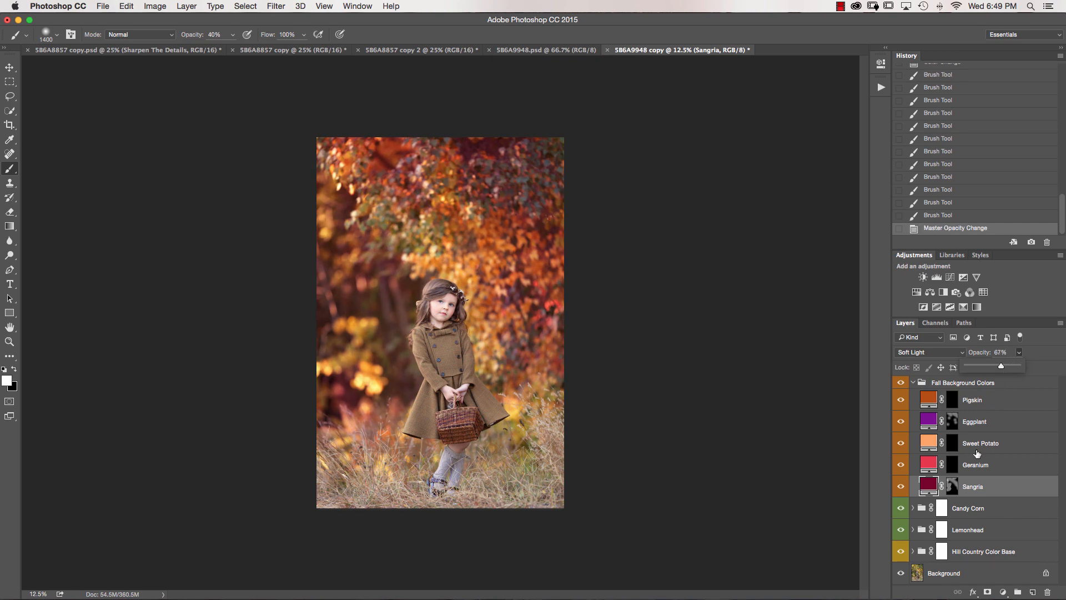
{"action": "left_click", "coordinate": [975, 421]}
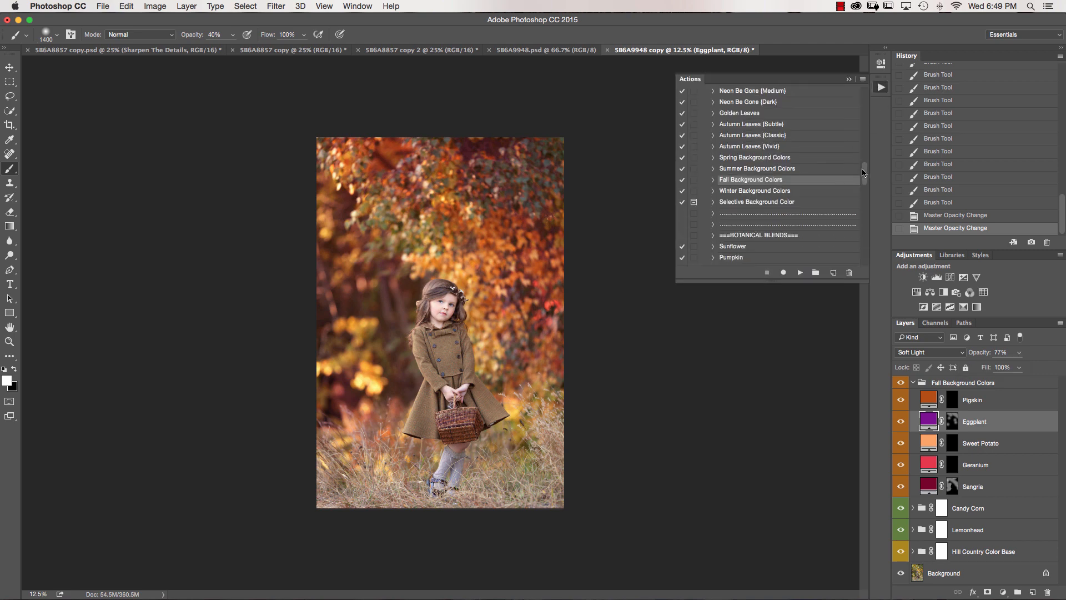
Run the Pumpkin action and toggle Pumpkin Foreground on and off to compare
{"action": "scroll", "scroll_direction": "down", "scroll_amount": 3}
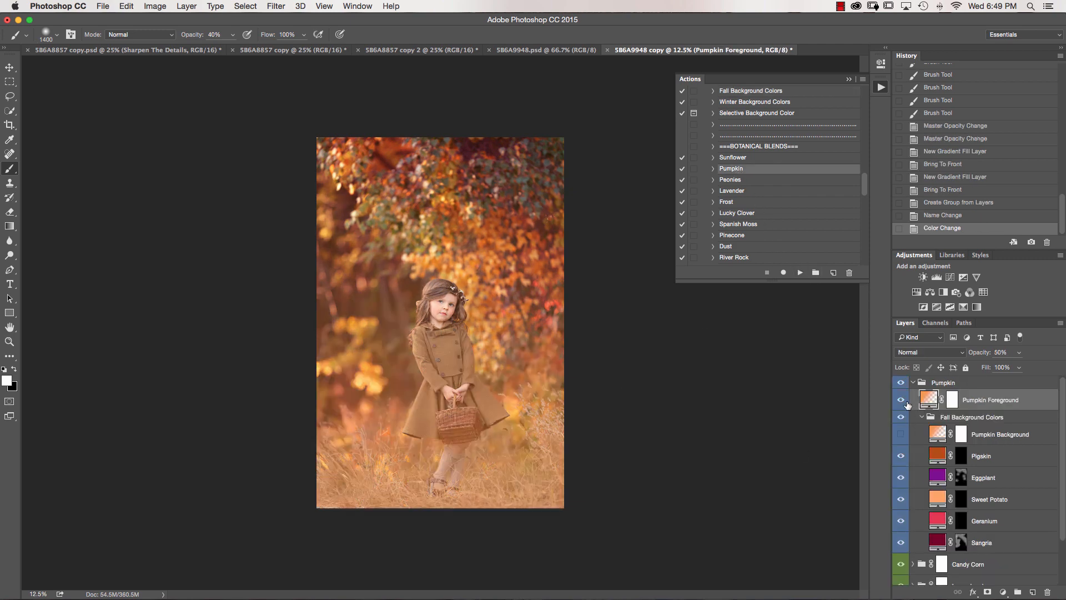
{"action": "left_click", "coordinate": [901, 383]}
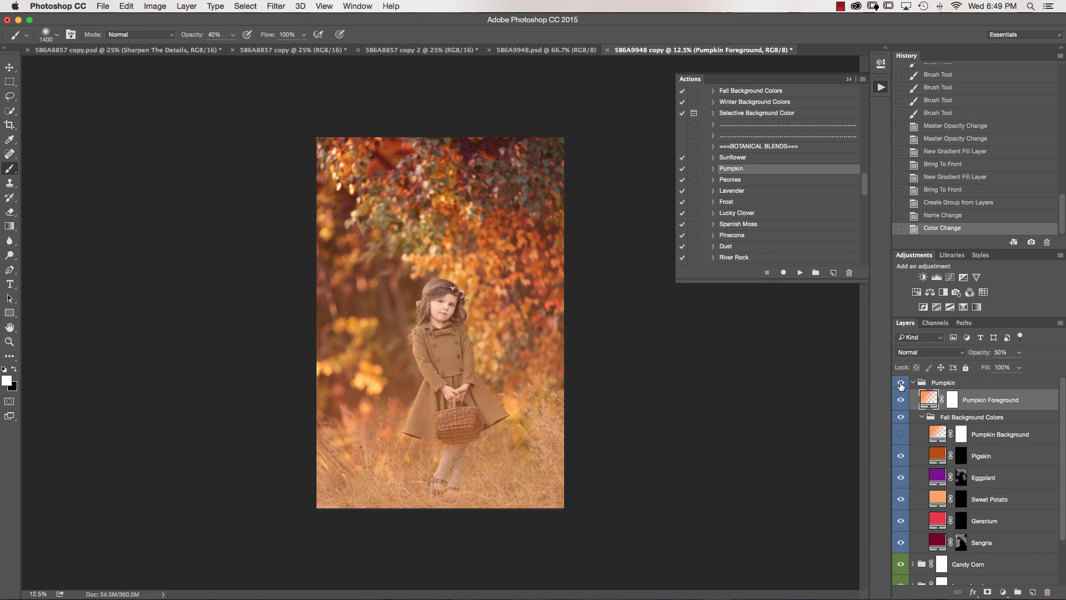
{"action": "left_click", "coordinate": [901, 382]}
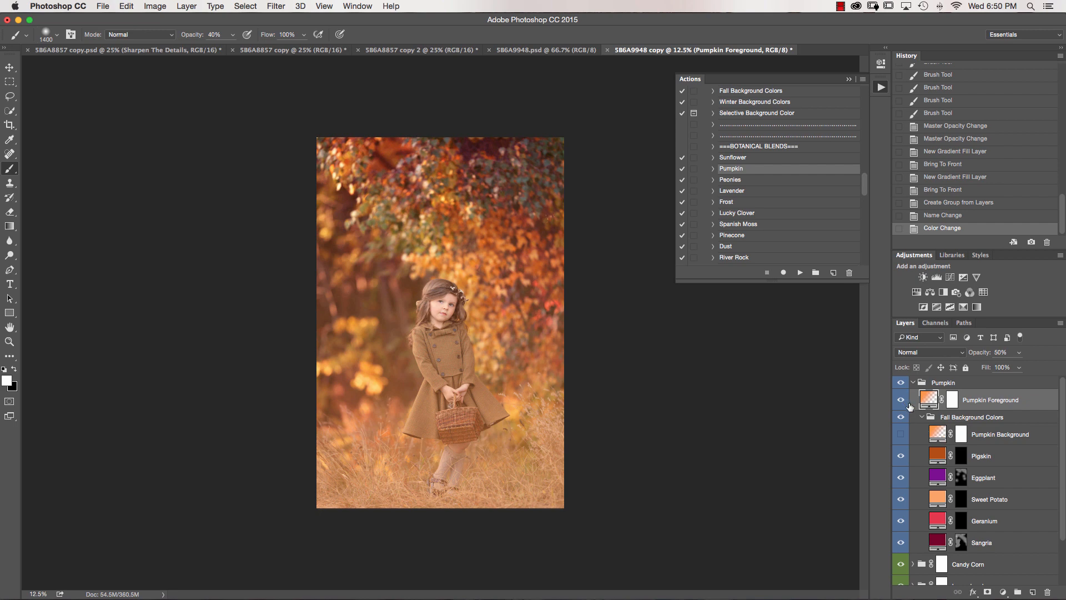
{"action": "left_click", "coordinate": [901, 399]}
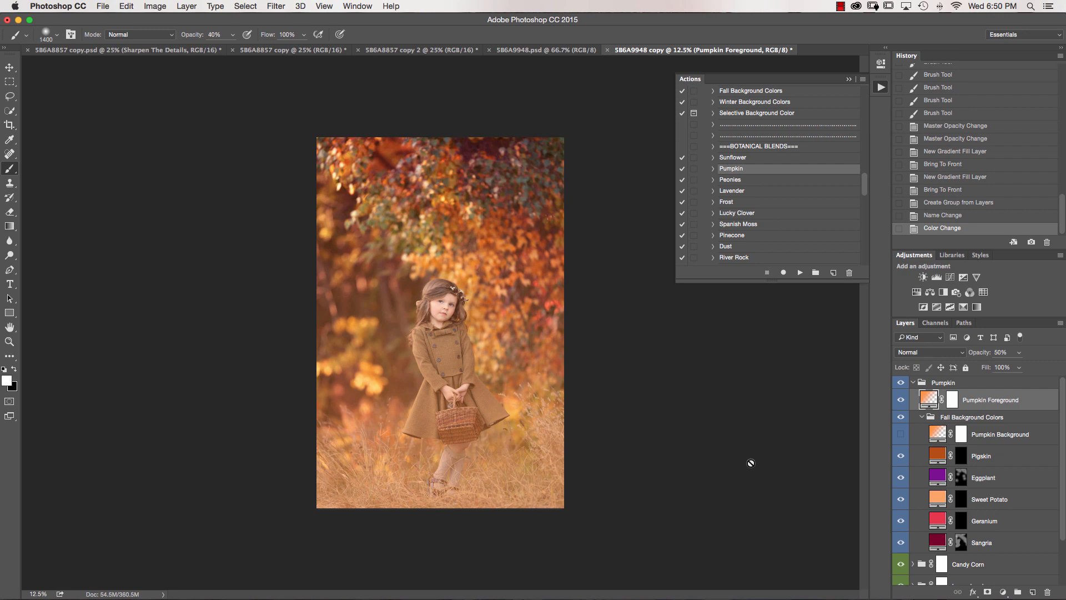
{"action": "left_click", "coordinate": [952, 400]}
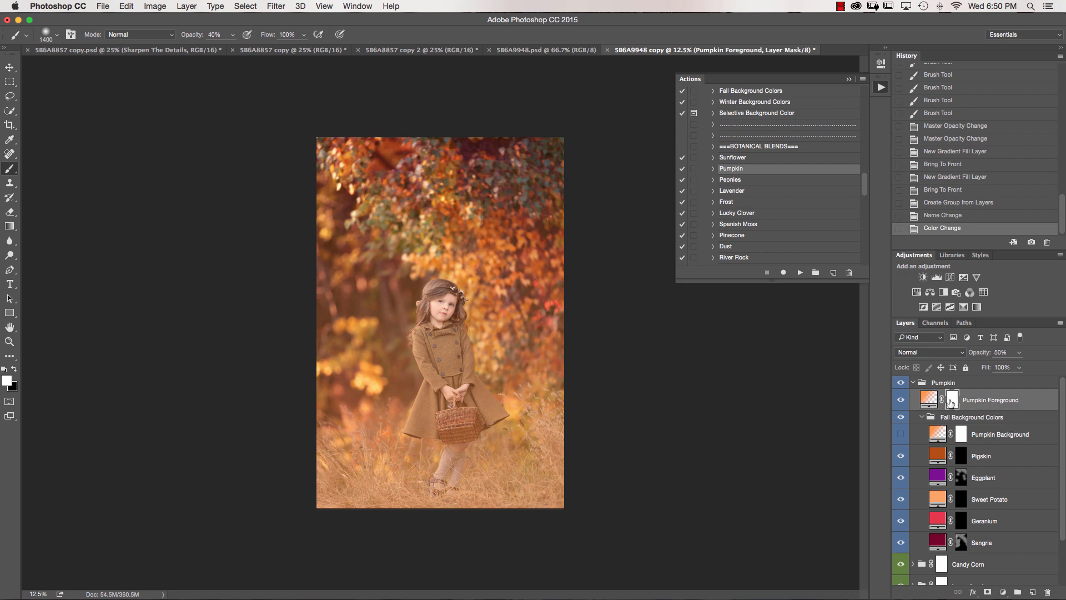
Paint the Pumpkin Foreground mask at 100% so the orange wash stays on the grass
{"action": "left_click", "coordinate": [952, 400]}
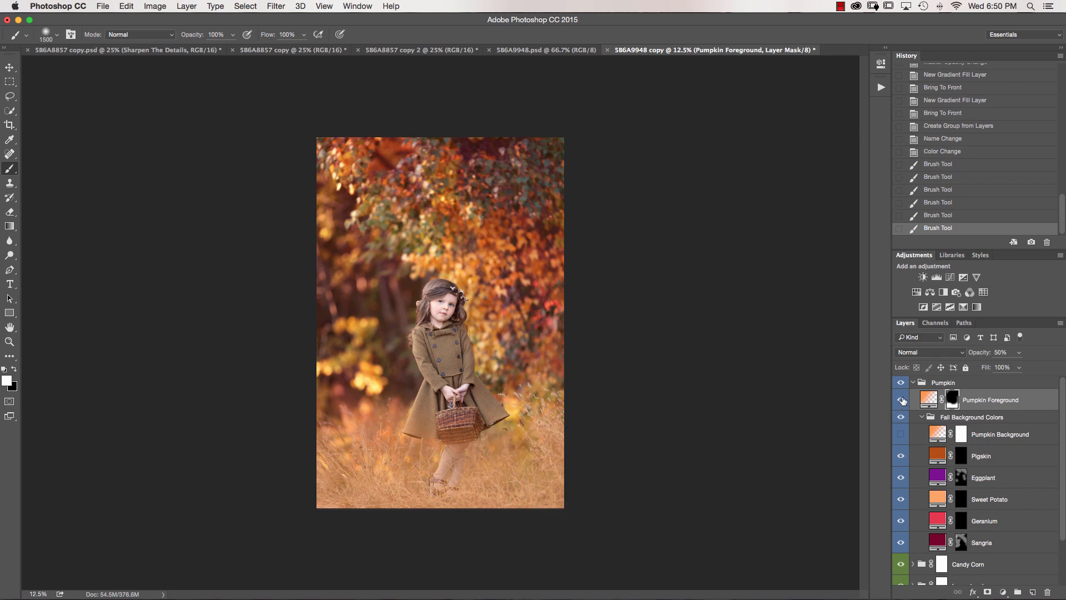
{"action": "left_click", "coordinate": [901, 400]}
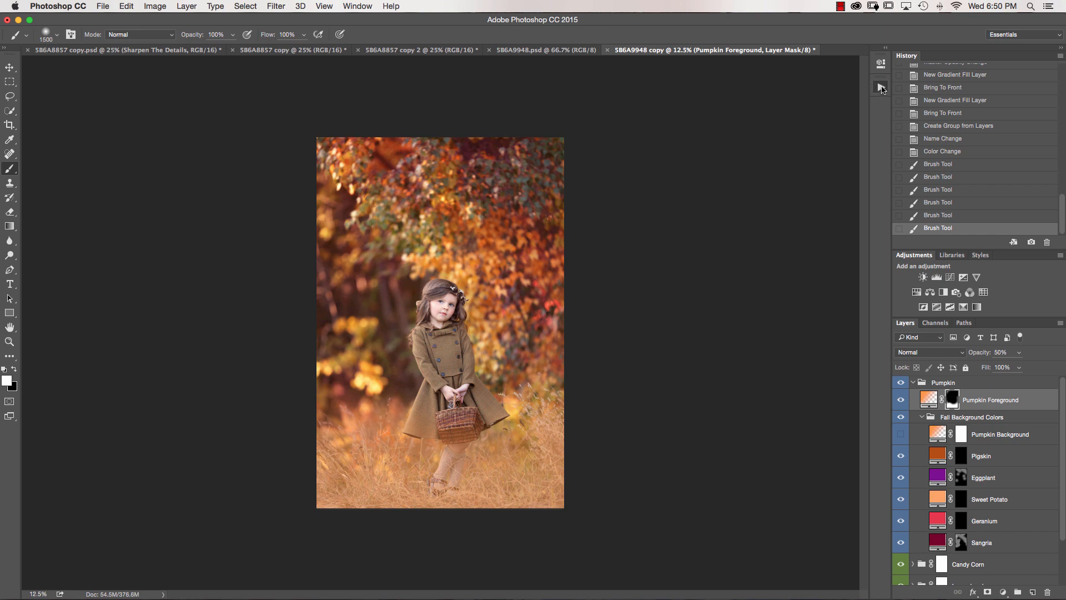
Open the Actions panel and scroll through Finishing Touches, Black & Whites and Resizing and Sharpening
{"action": "left_click", "coordinate": [881, 87]}
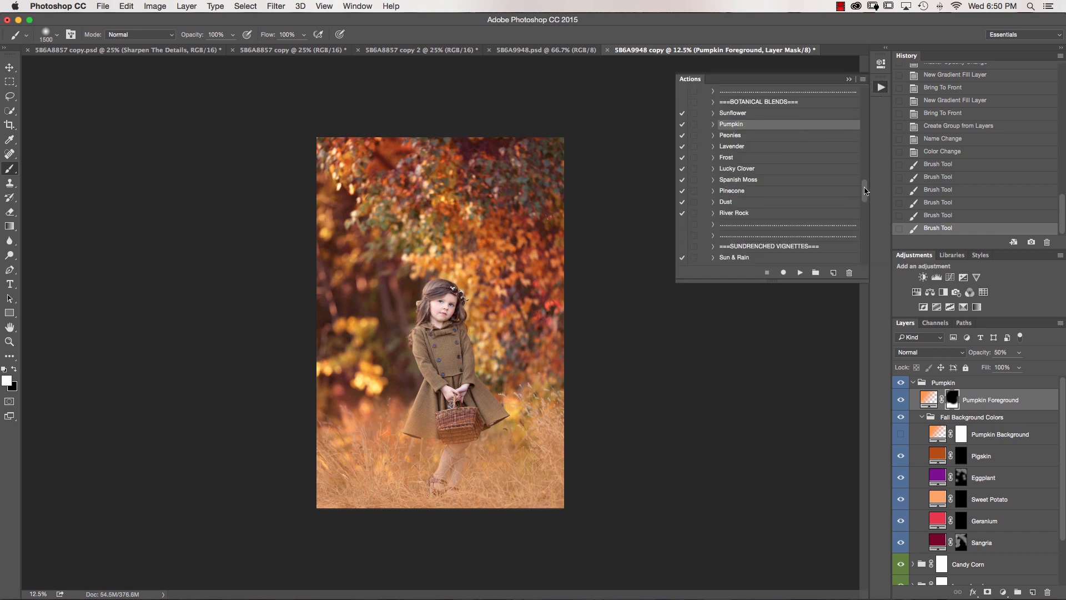
{"action": "scroll", "scroll_direction": "down", "scroll_amount": 3}
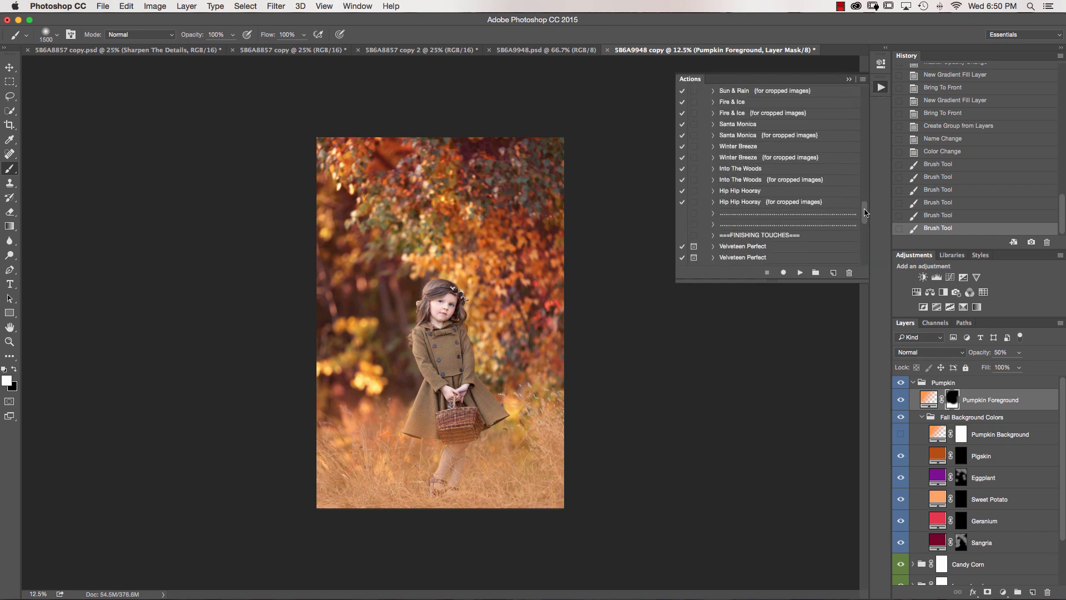
{"action": "scroll", "scroll_direction": "down", "scroll_amount": 3}
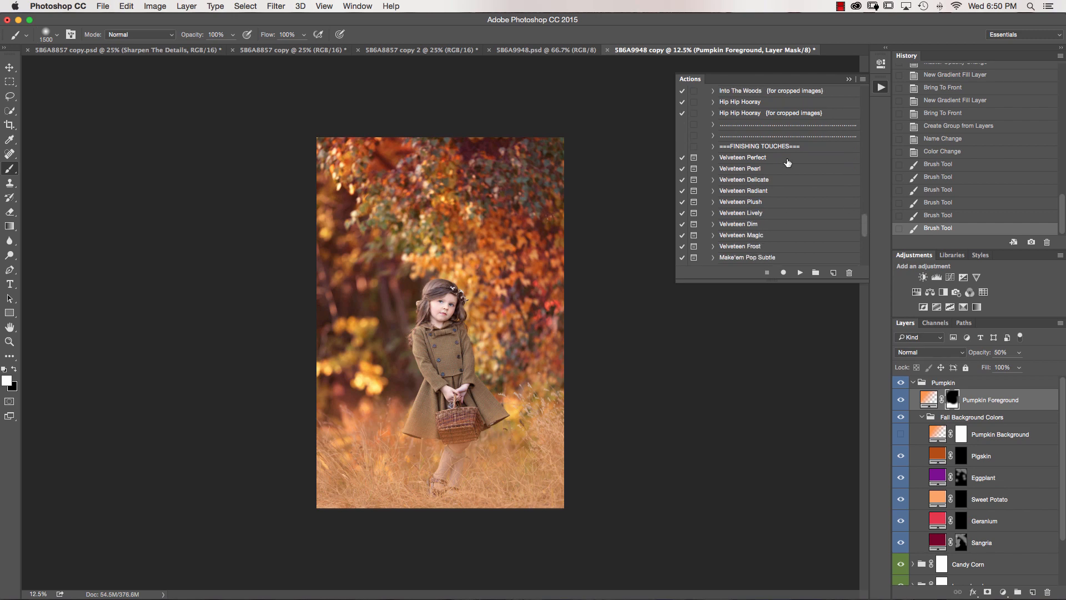
{"action": "scroll", "scroll_direction": "down", "scroll_amount": 3}
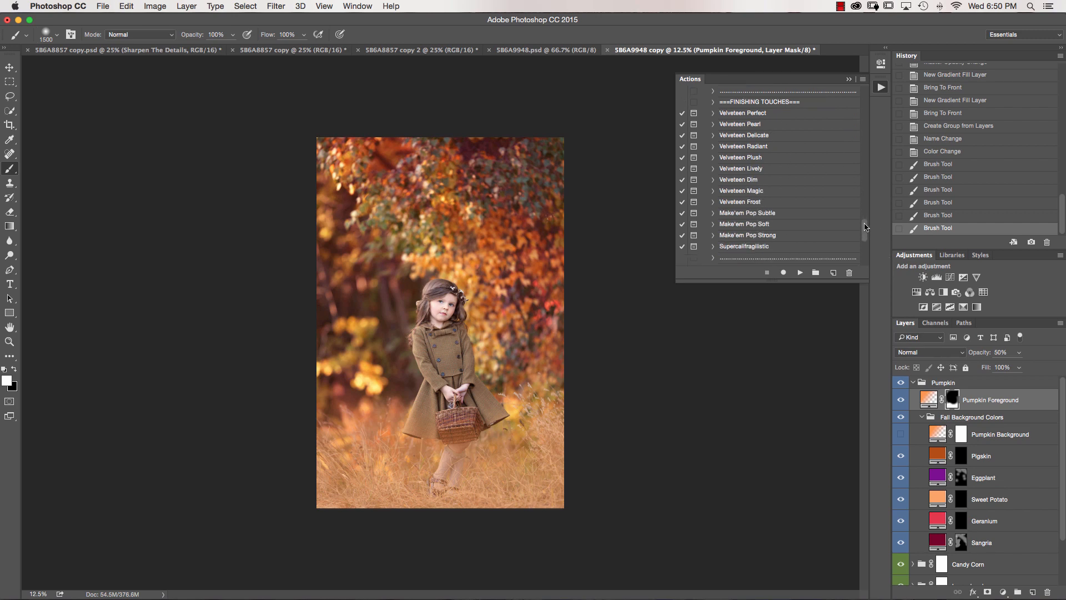
{"action": "scroll", "scroll_direction": "down", "scroll_amount": 3}
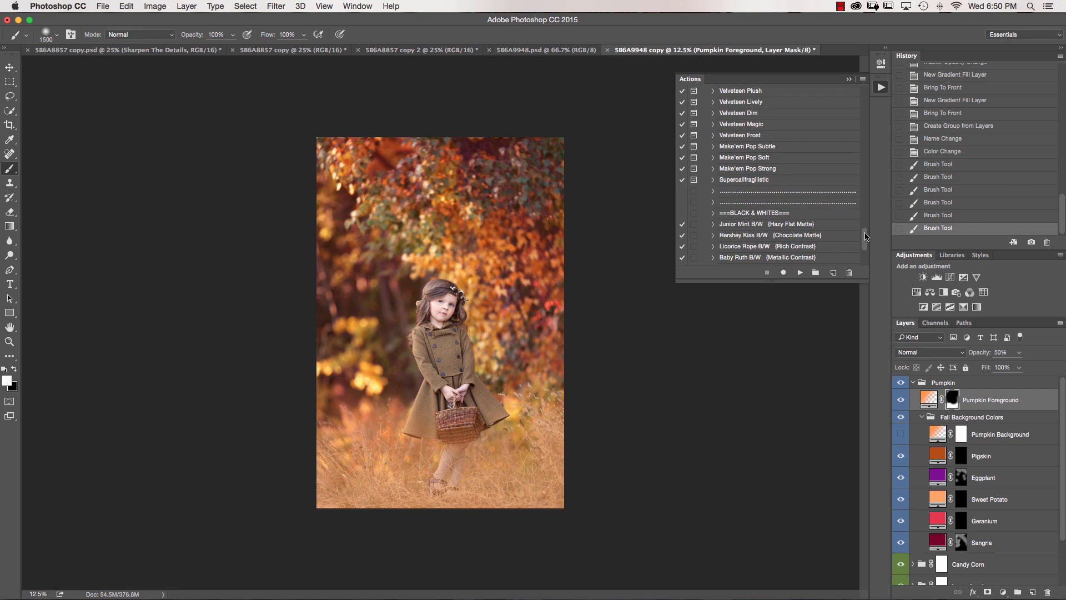
{"action": "scroll", "scroll_direction": "down", "scroll_amount": 3}
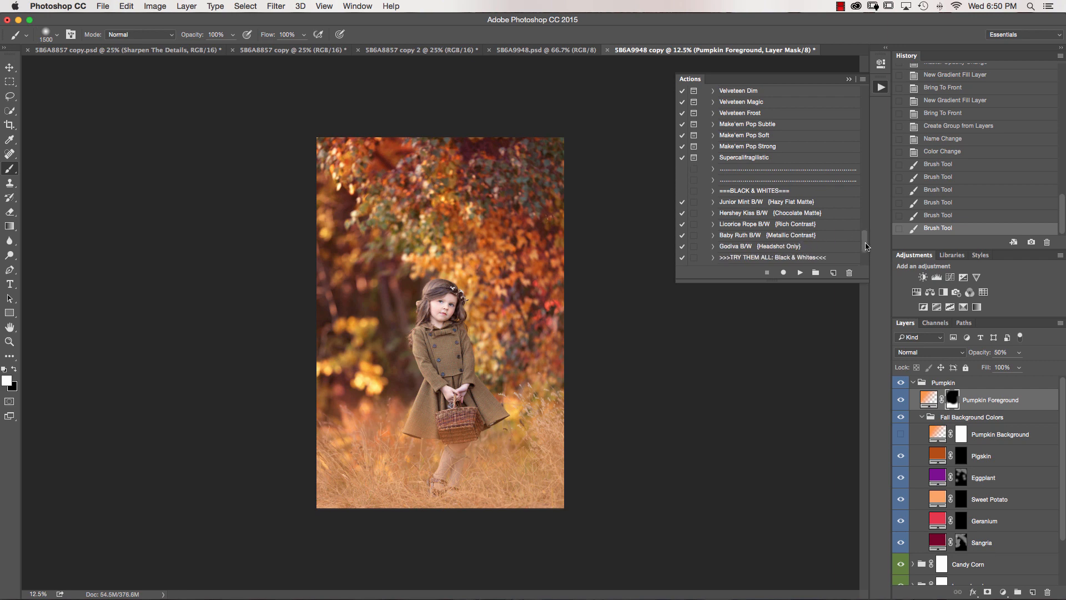
{"action": "scroll", "scroll_direction": "down", "scroll_amount": 3}
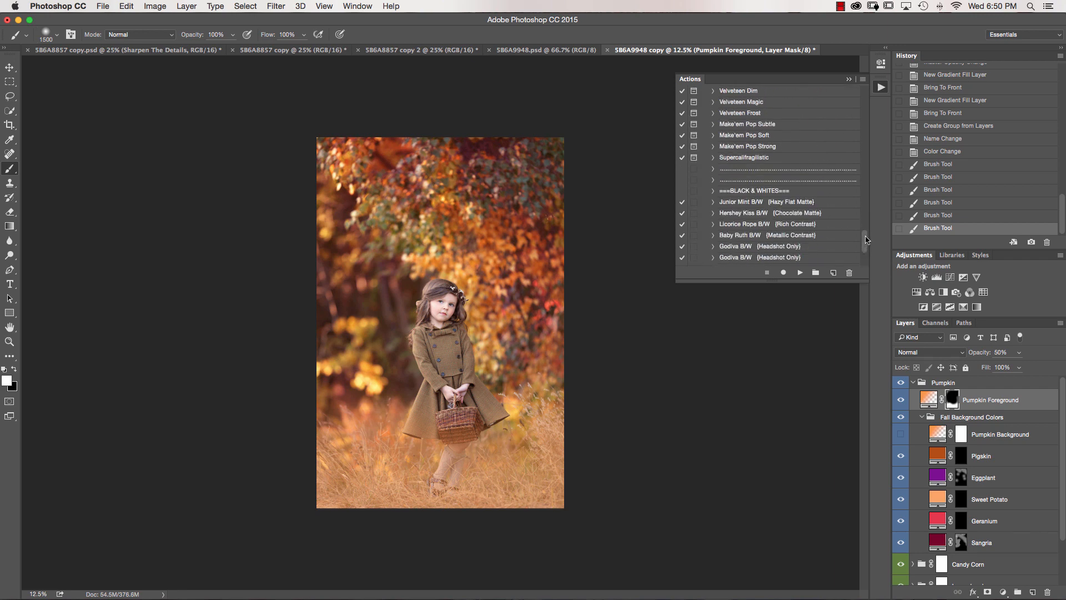
{"action": "scroll", "scroll_direction": "down", "scroll_amount": 3}
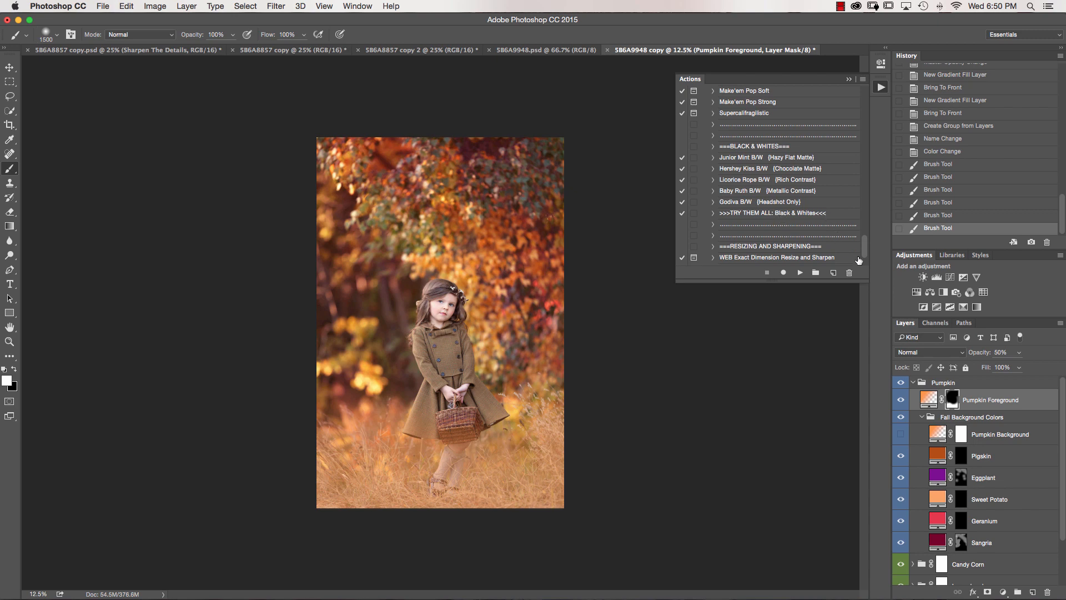
{"action": "mouse_move", "coordinate": [867, 245]}
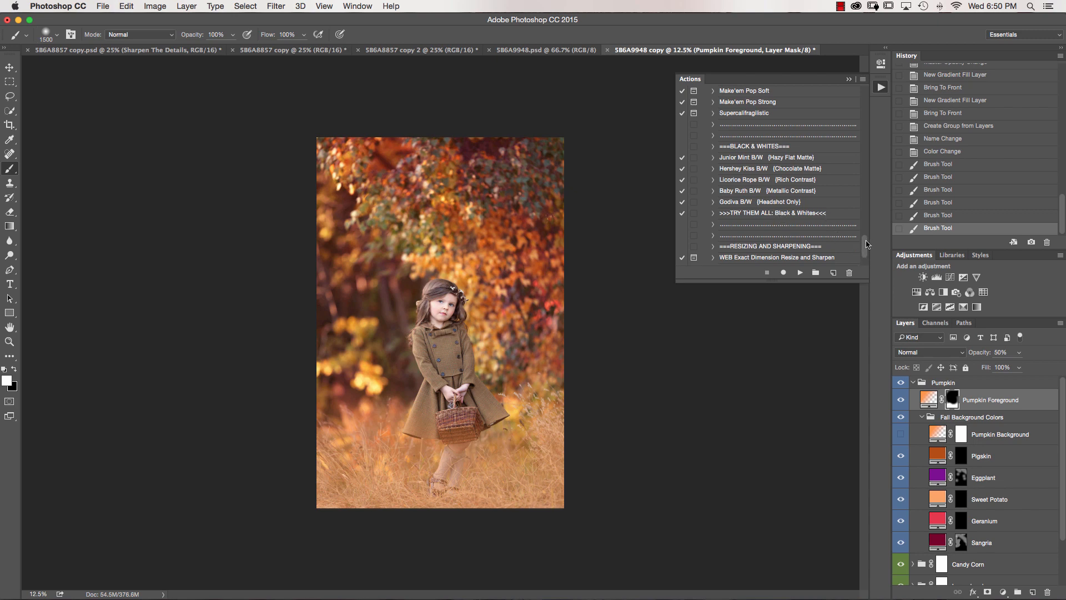
{"action": "scroll", "scroll_direction": "down", "scroll_amount": 3}
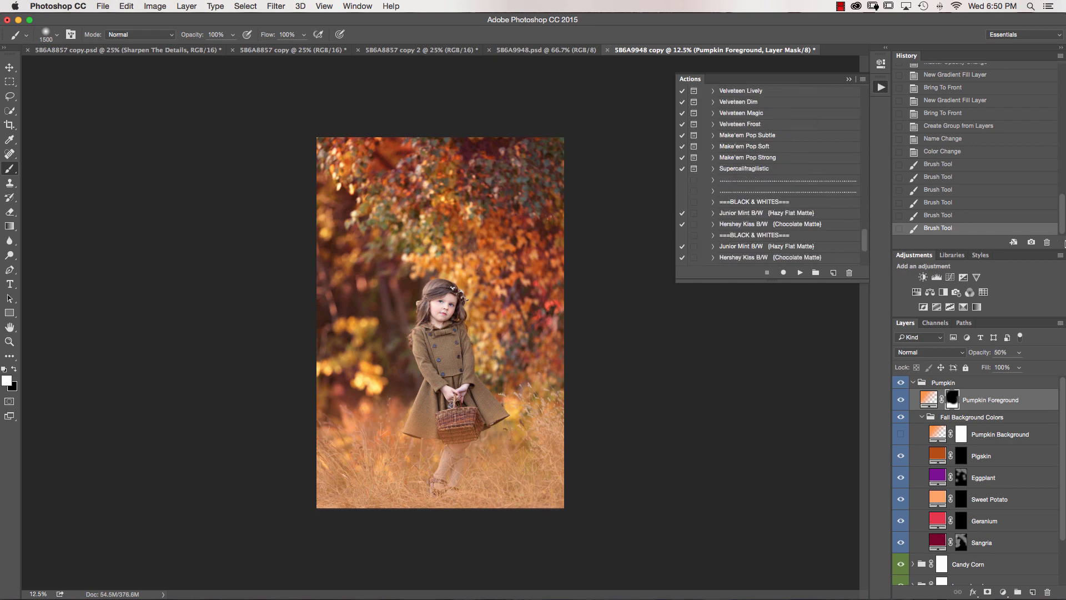
{"action": "scroll", "scroll_direction": "down", "scroll_amount": 3}
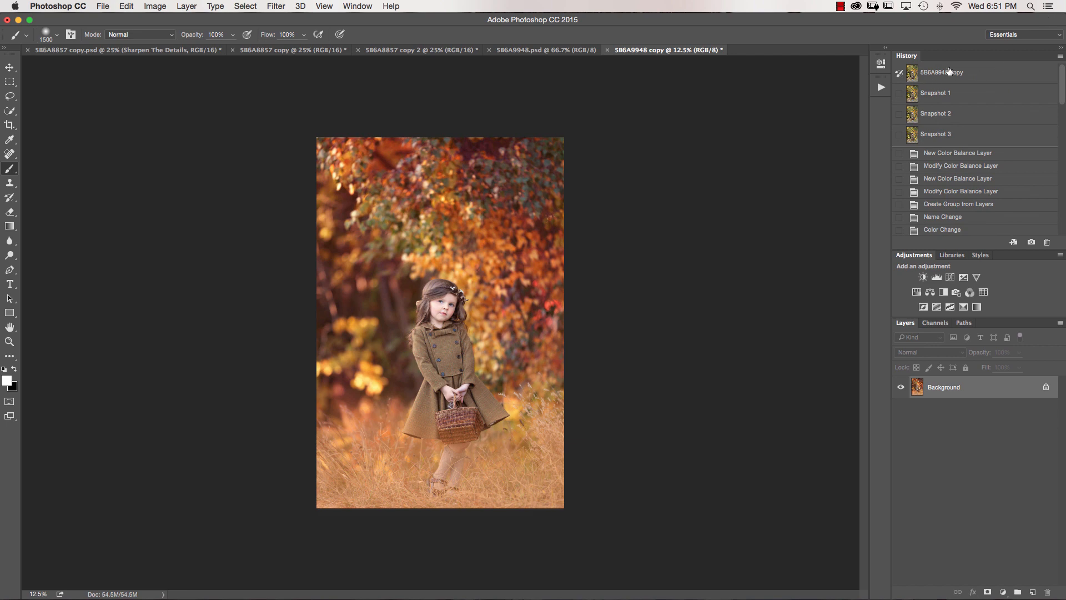
Switch between the original green-photo snapshot and Snapshot 4, ending on the autumn edit
{"action": "left_click", "coordinate": [936, 134]}
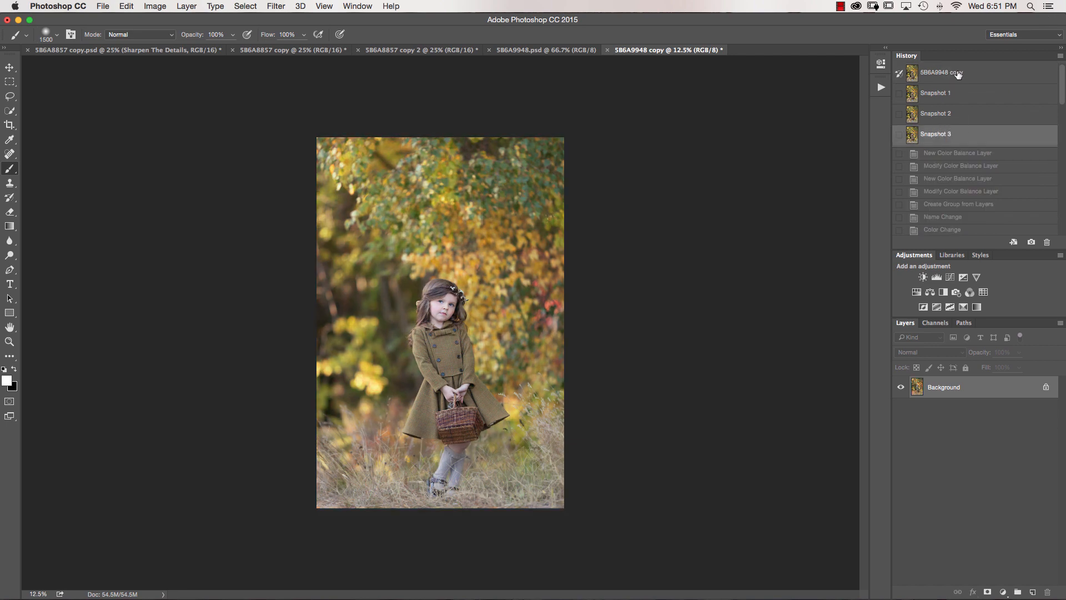
{"action": "scroll", "scroll_direction": "down", "scroll_amount": 3}
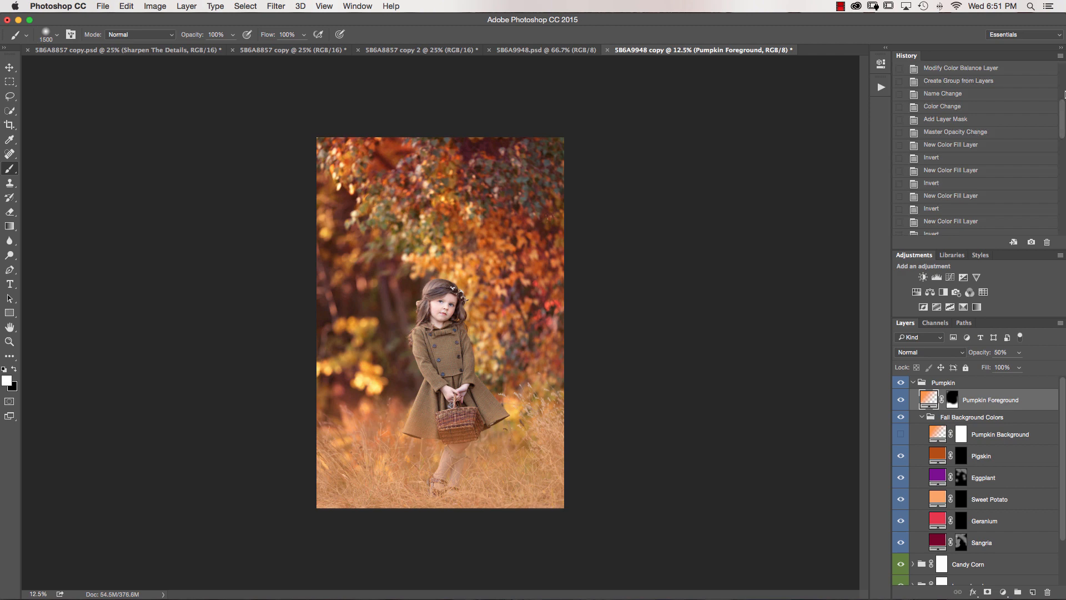
{"action": "left_click", "coordinate": [935, 154]}
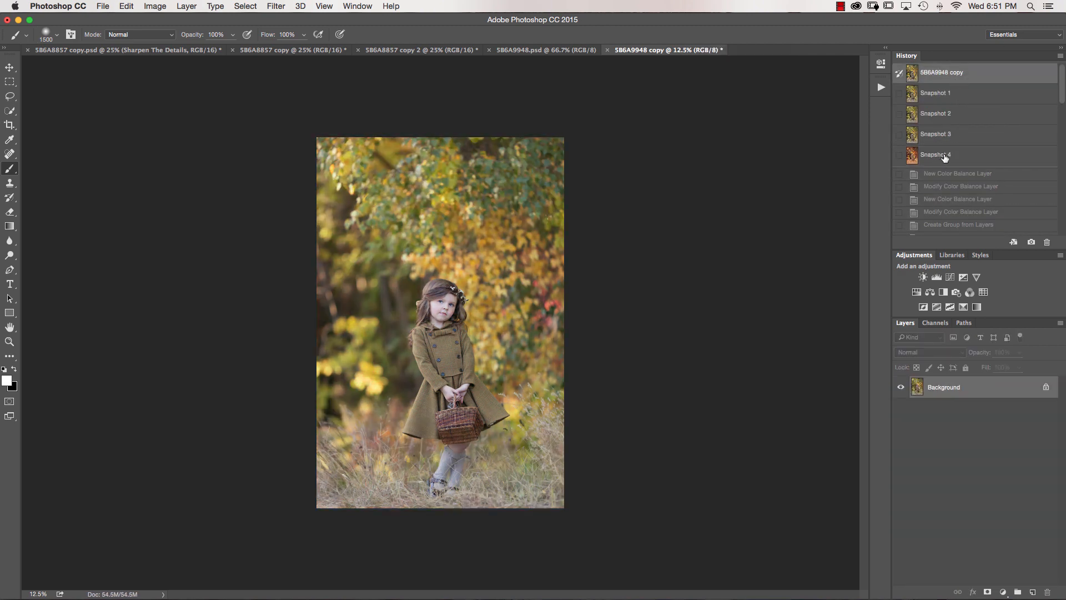
{"action": "left_click", "coordinate": [936, 155]}
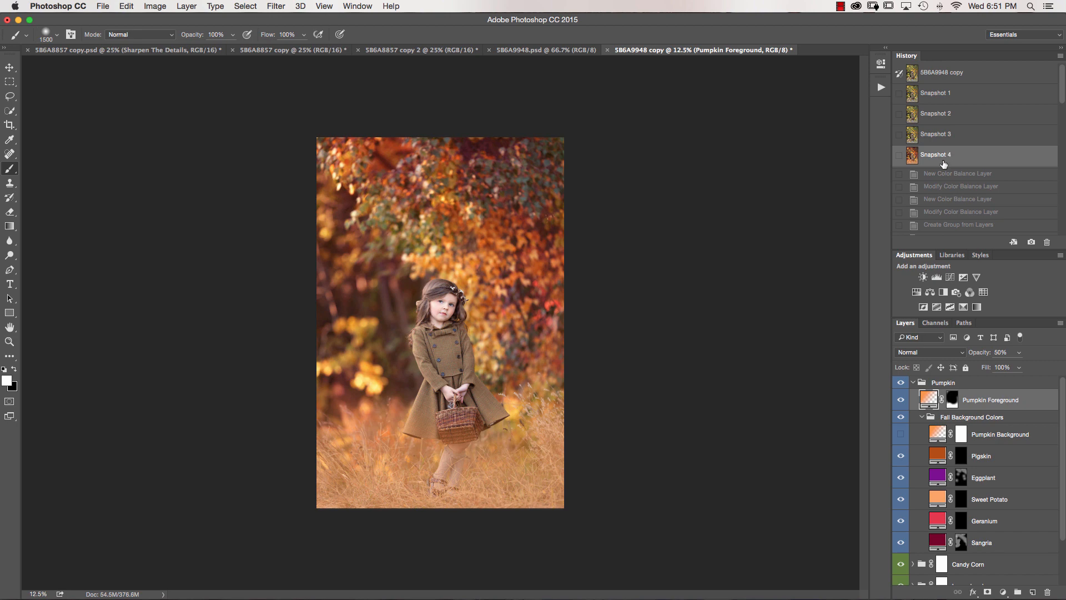
{"action": "mouse_move", "coordinate": [980, 87]}
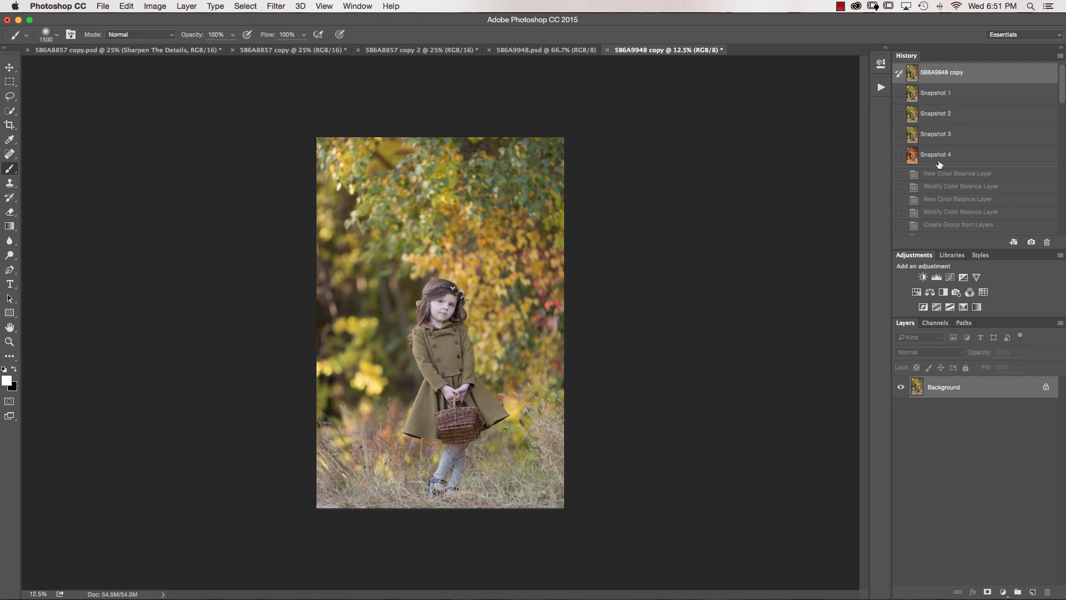
{"action": "left_click", "coordinate": [935, 154]}
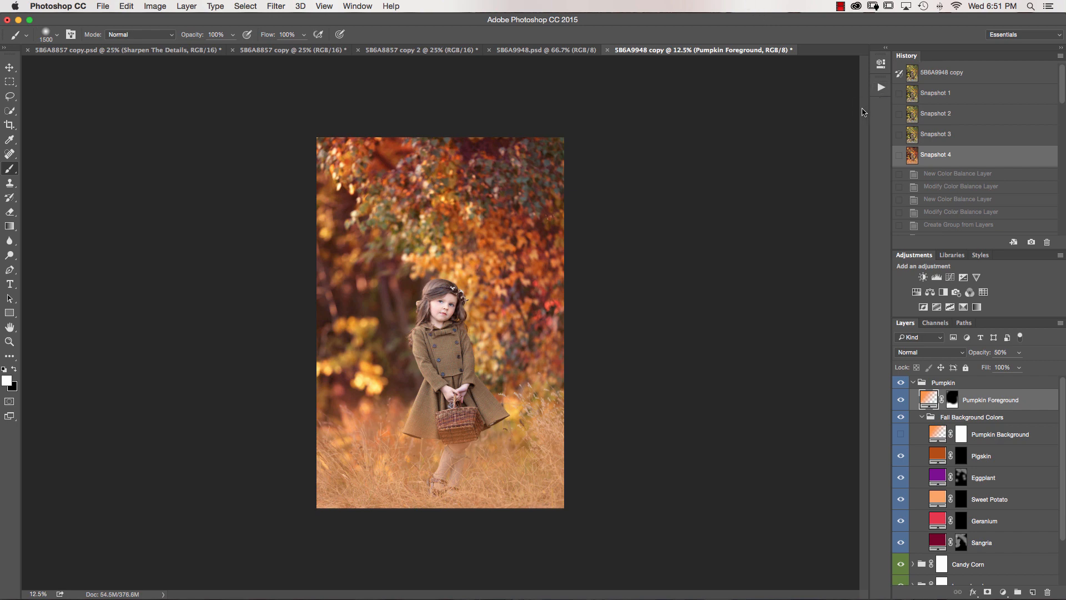
{"action": "mouse_move", "coordinate": [881, 87]}
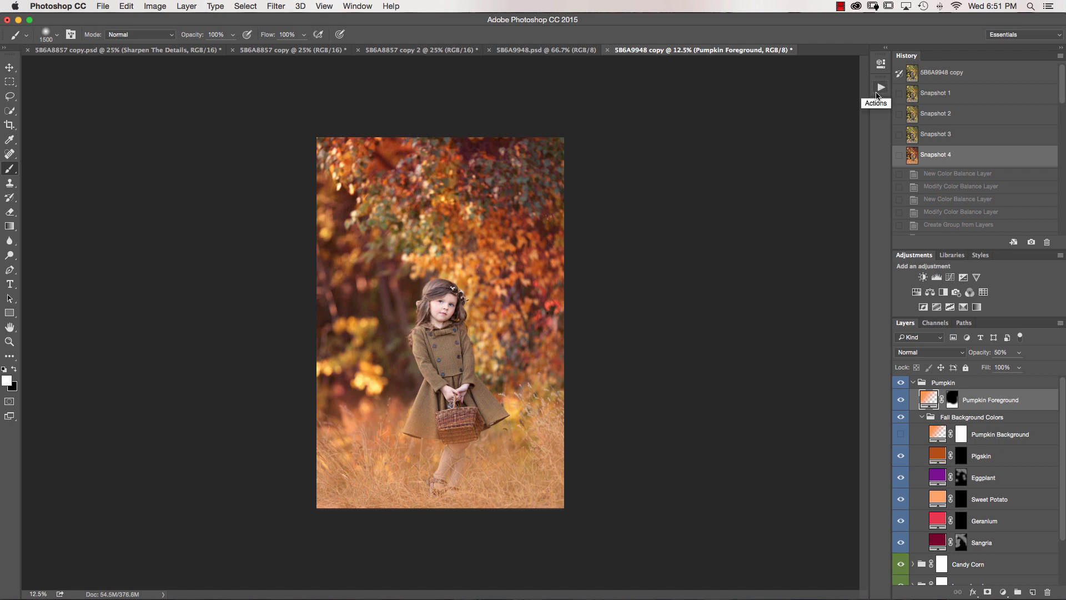
{"action": "left_click", "coordinate": [842, 6]}
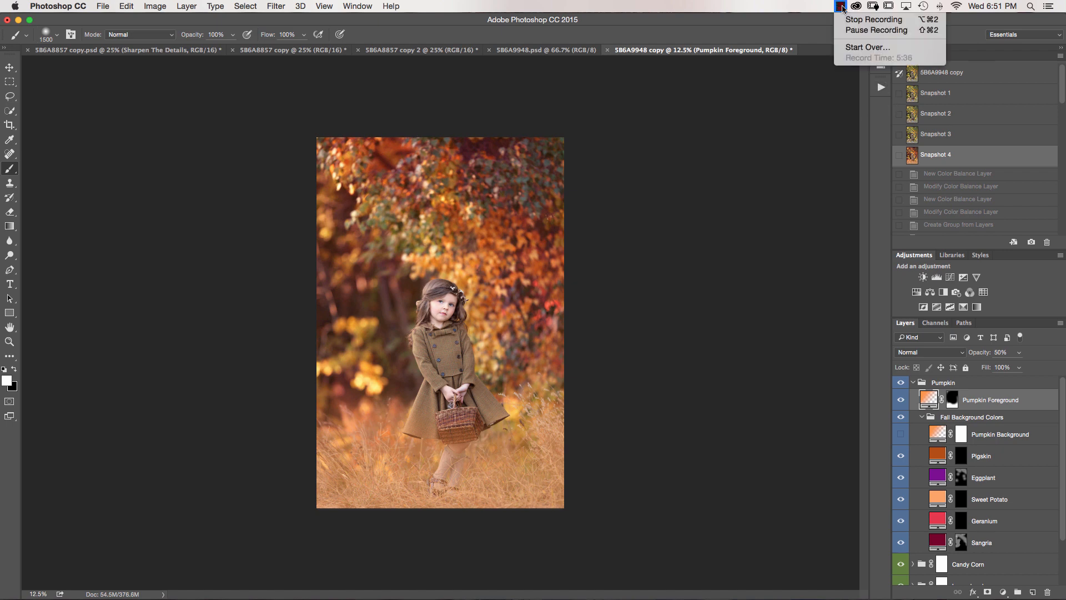